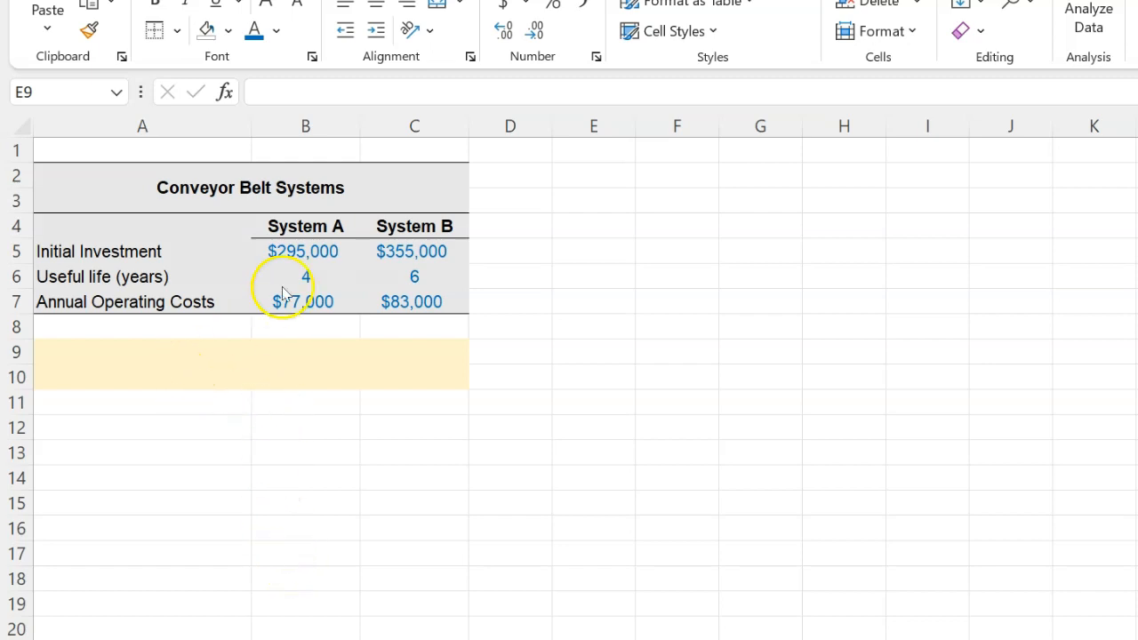
{"action": "mouse_move", "coordinate": [436, 240]}
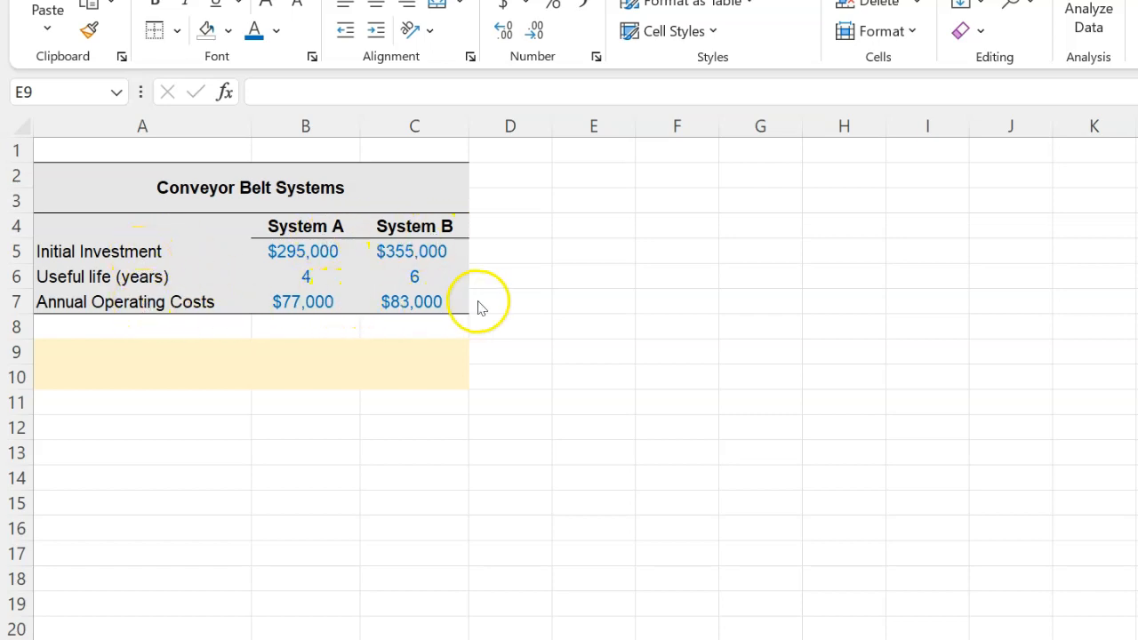
{"action": "mouse_move", "coordinate": [464, 317]}
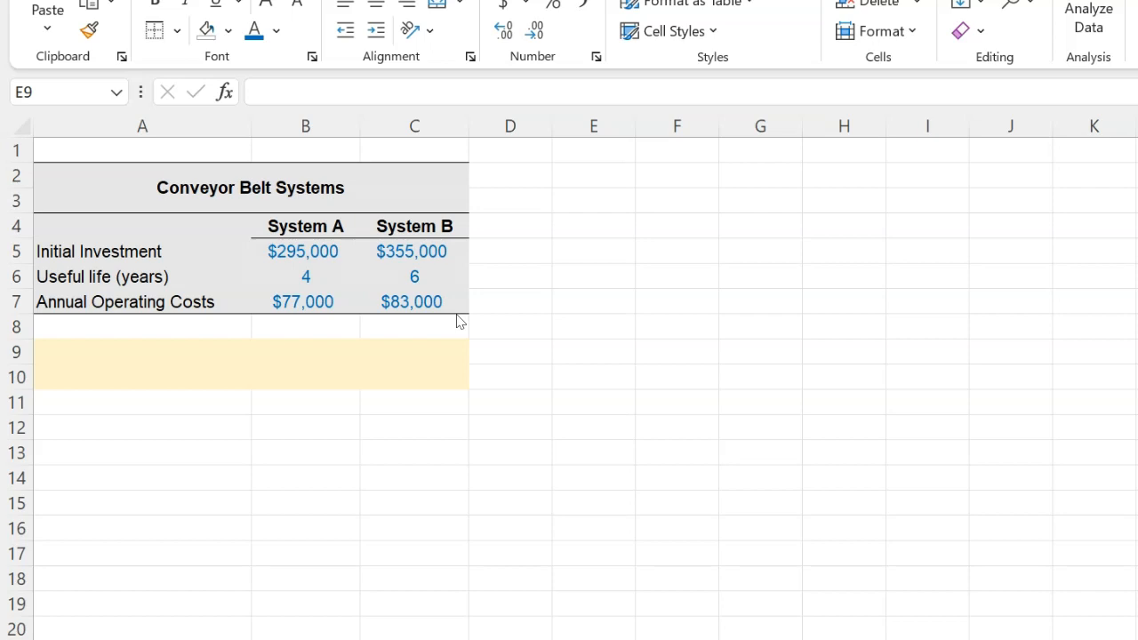
Review System A's timeline rows: year-0 Sales, OCF and Change in NWC
{"action": "scroll", "scroll_direction": "right", "scroll_amount": 3}
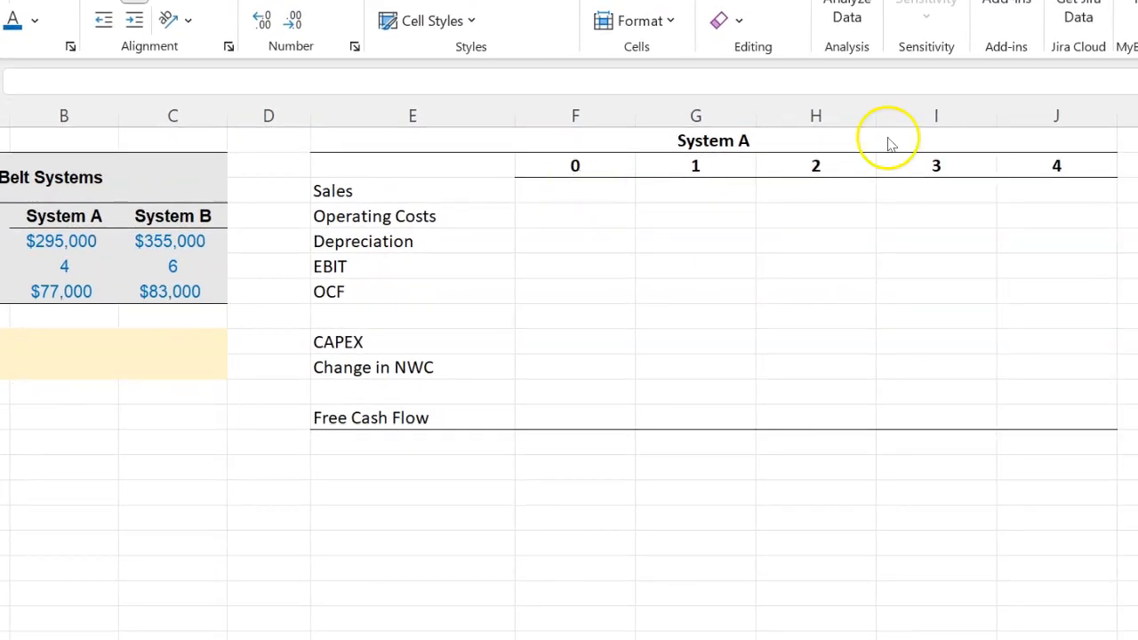
{"action": "left_click", "coordinate": [576, 191]}
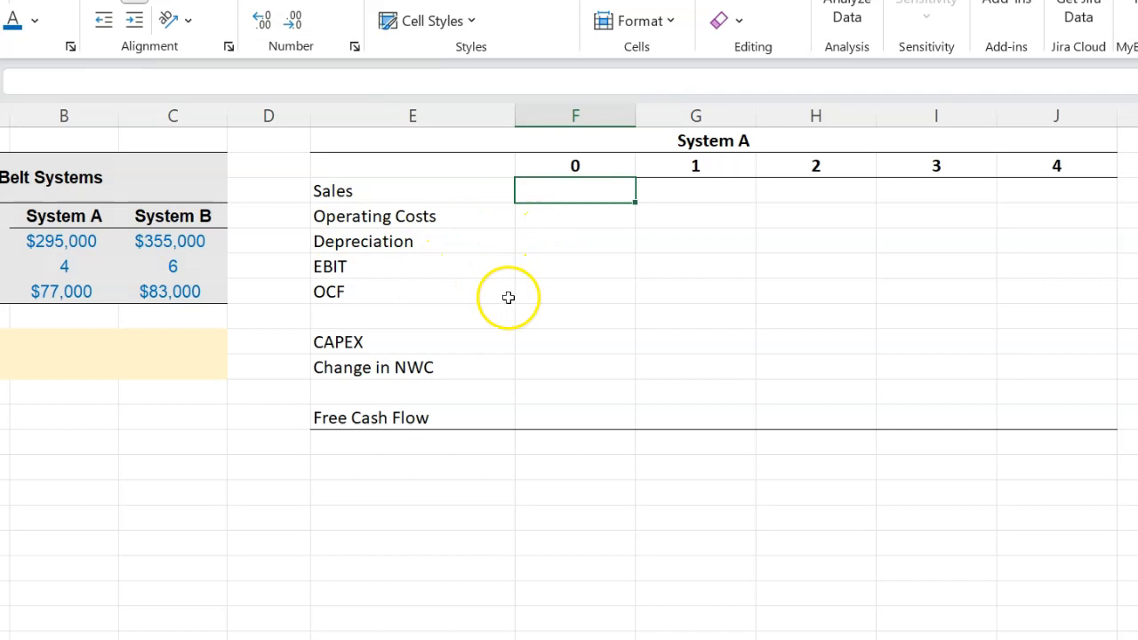
{"action": "left_click", "coordinate": [381, 291]}
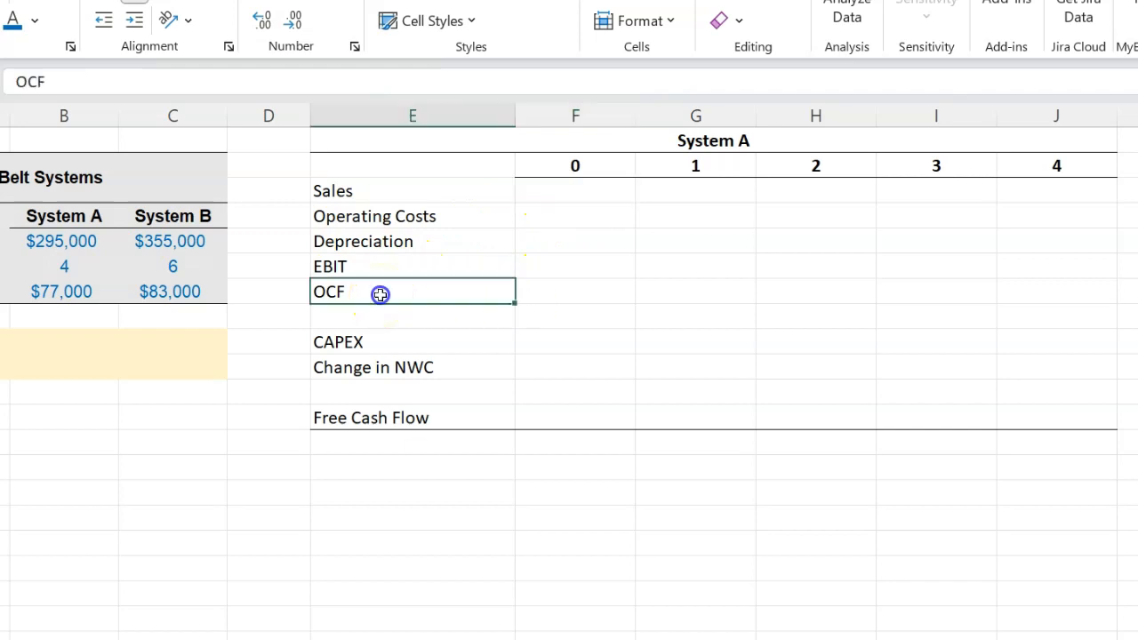
{"action": "left_click", "coordinate": [367, 342]}
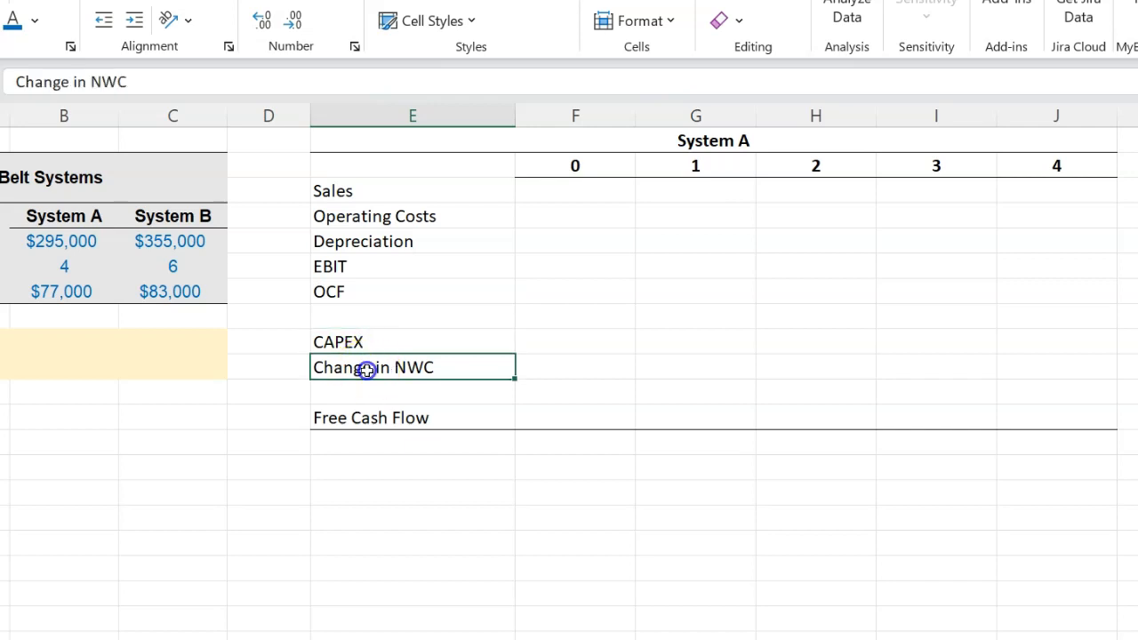
{"action": "mouse_move", "coordinate": [575, 197]}
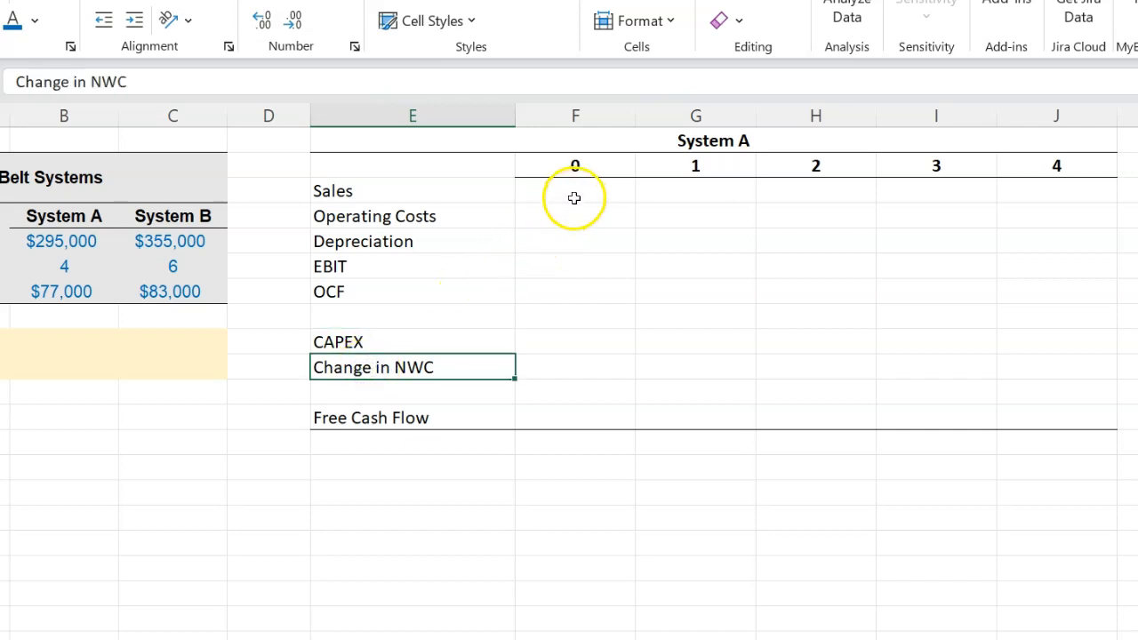
Link System A's year-0 CAPEX to the $295,000 initial investment in B5
{"action": "left_click", "coordinate": [575, 342]}
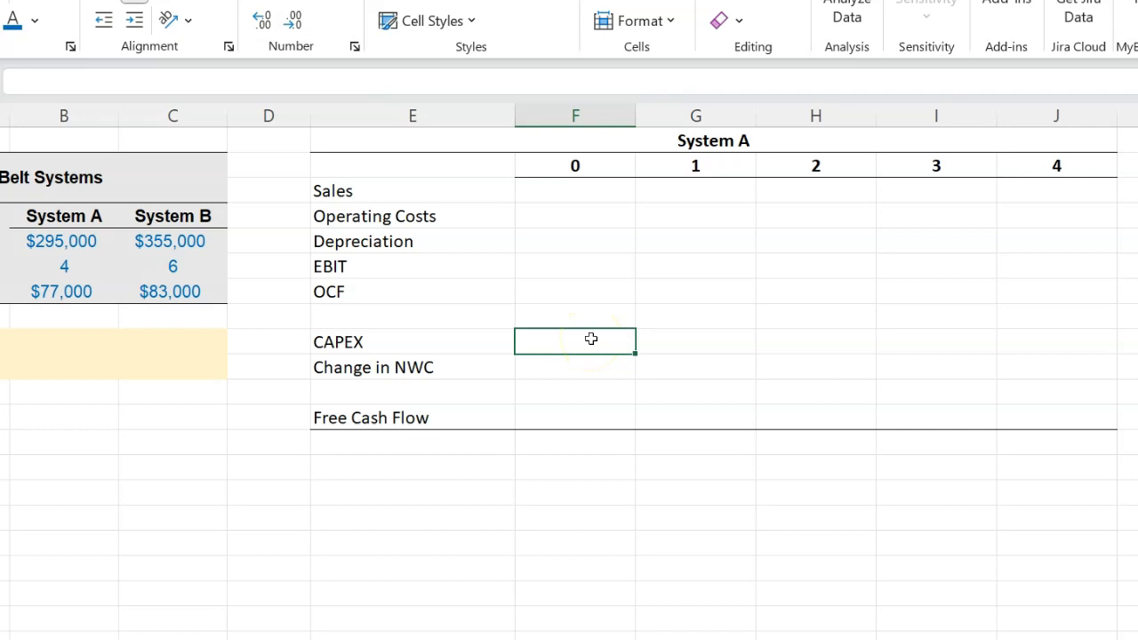
{"action": "type", "text": "="}
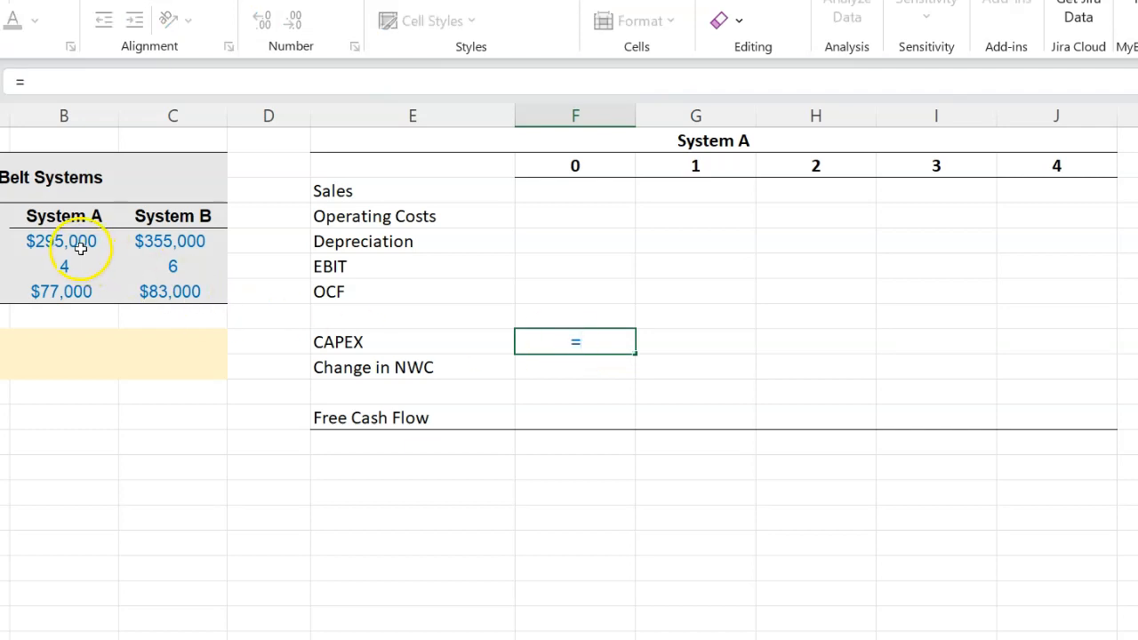
{"action": "left_click", "coordinate": [64, 241]}
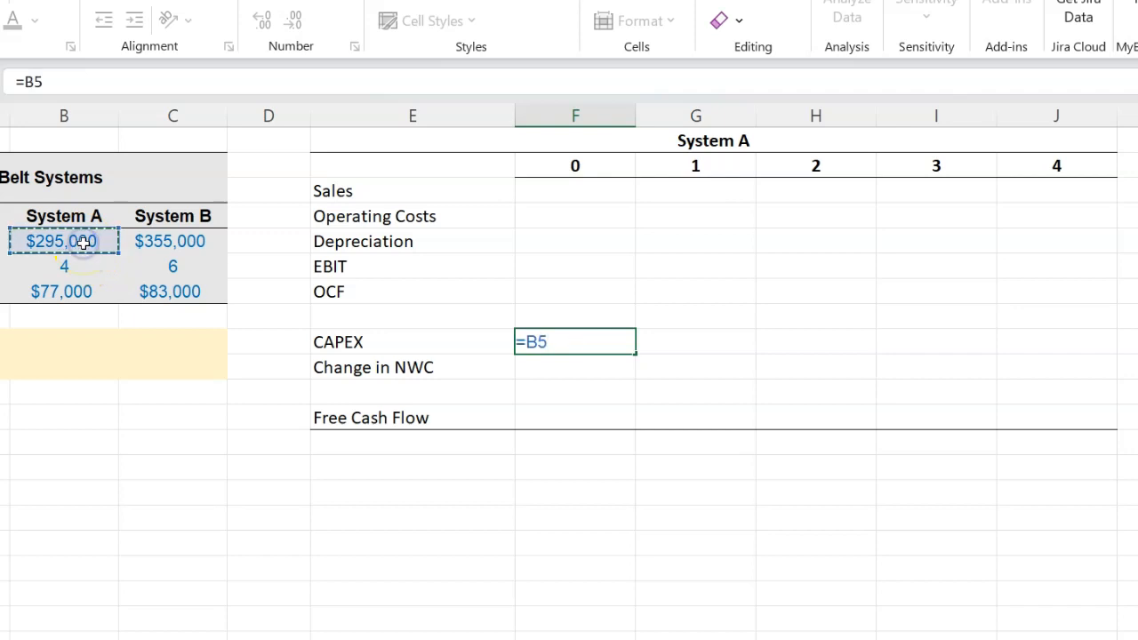
{"action": "key", "text": "enter"}
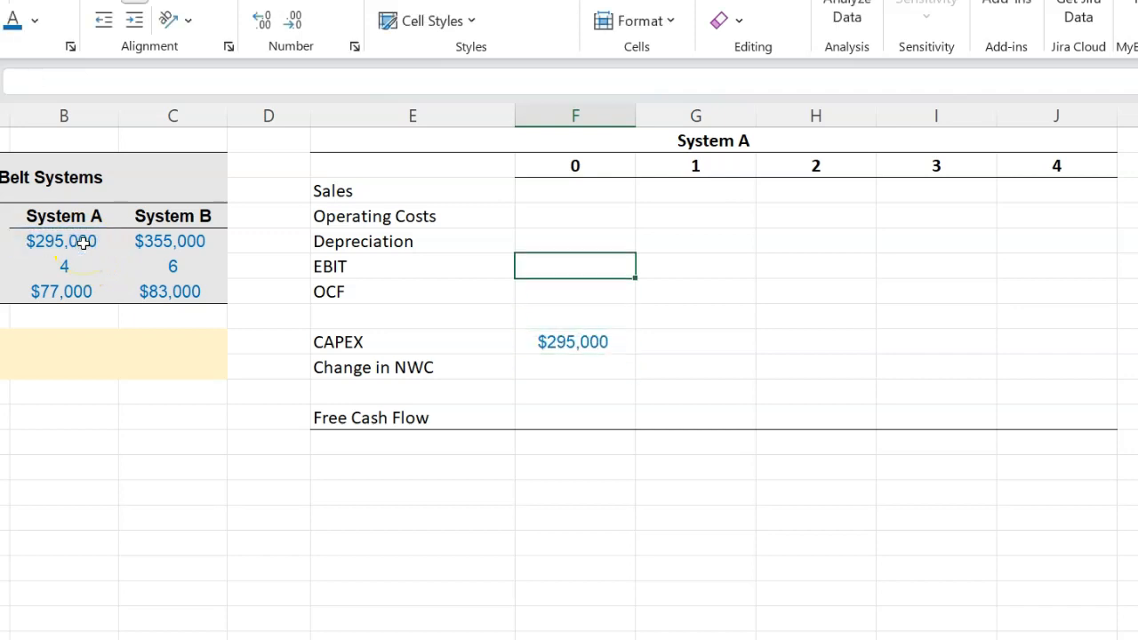
{"action": "left_click", "coordinate": [696, 242]}
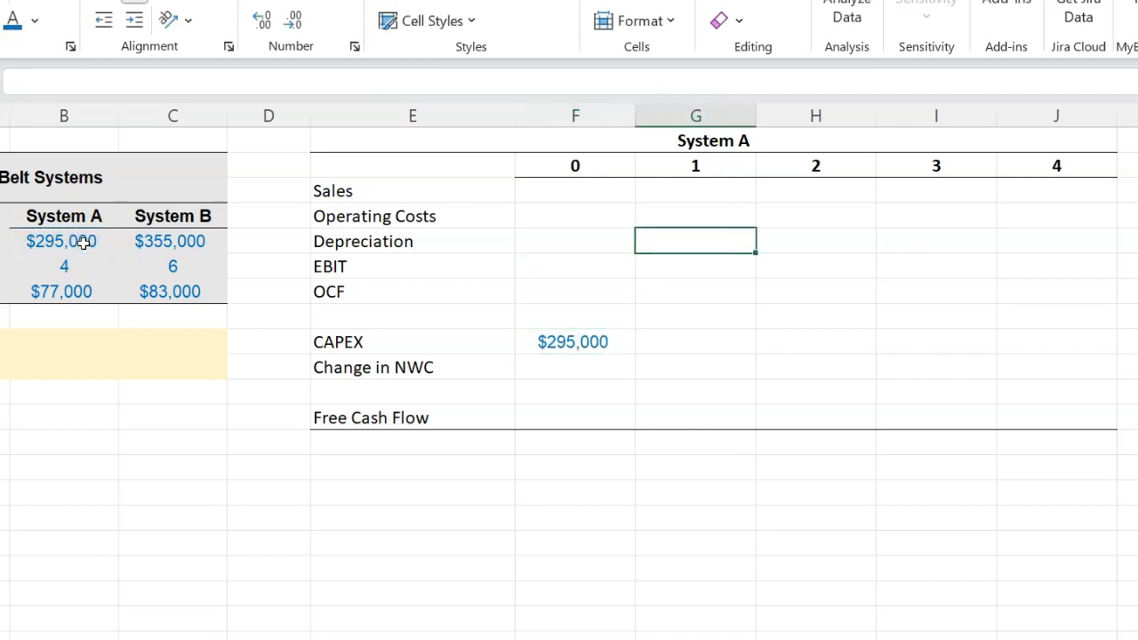
Enter depreciation as =$B$5/4, giving $73,750 per year for years 1–4
{"action": "type", "text": "="}
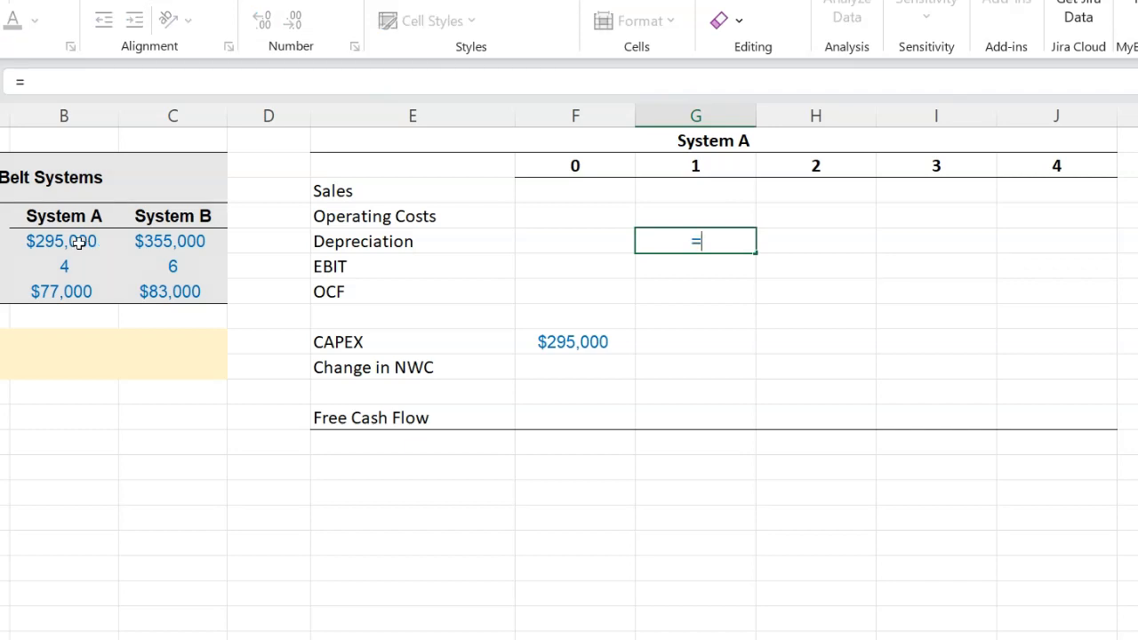
{"action": "left_click", "coordinate": [64, 241]}
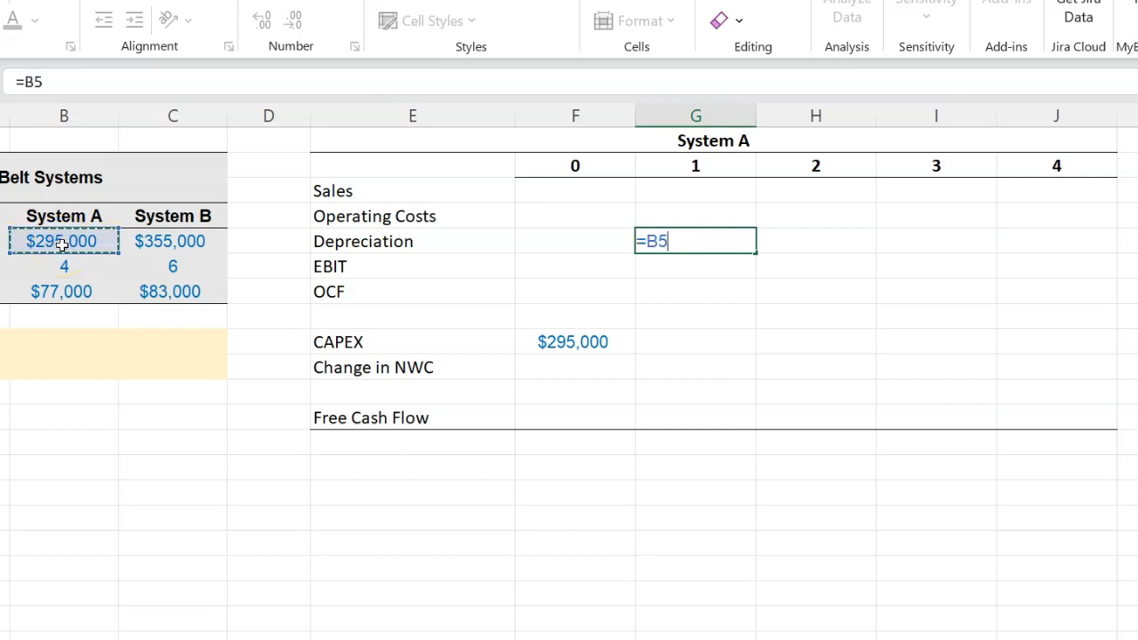
{"action": "key", "text": "f4"}
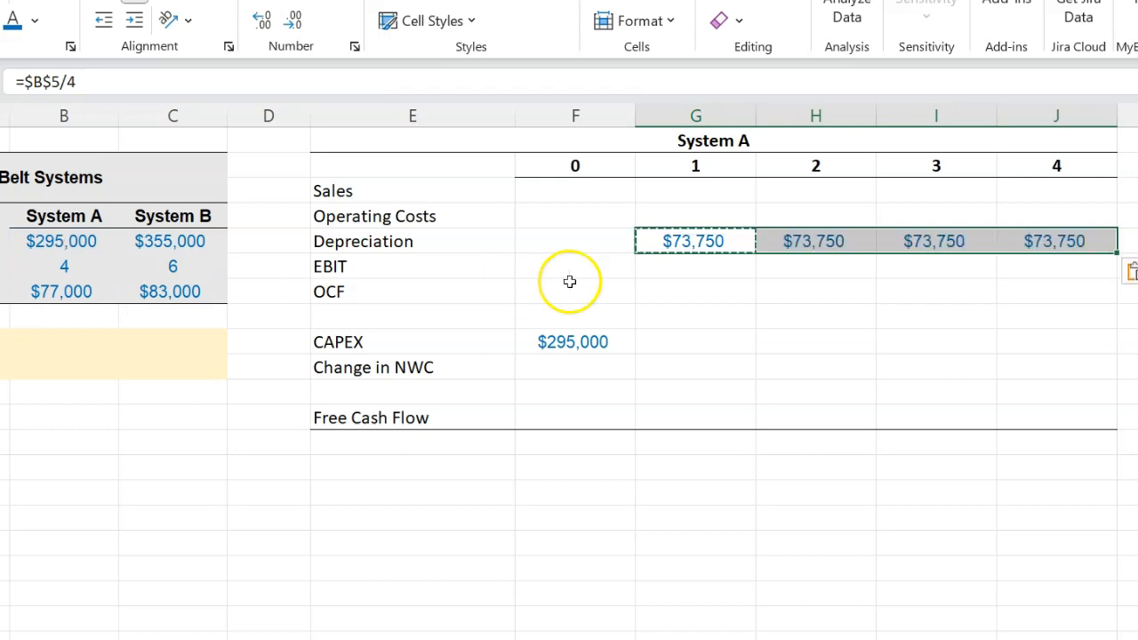
{"action": "left_click", "coordinate": [694, 190]}
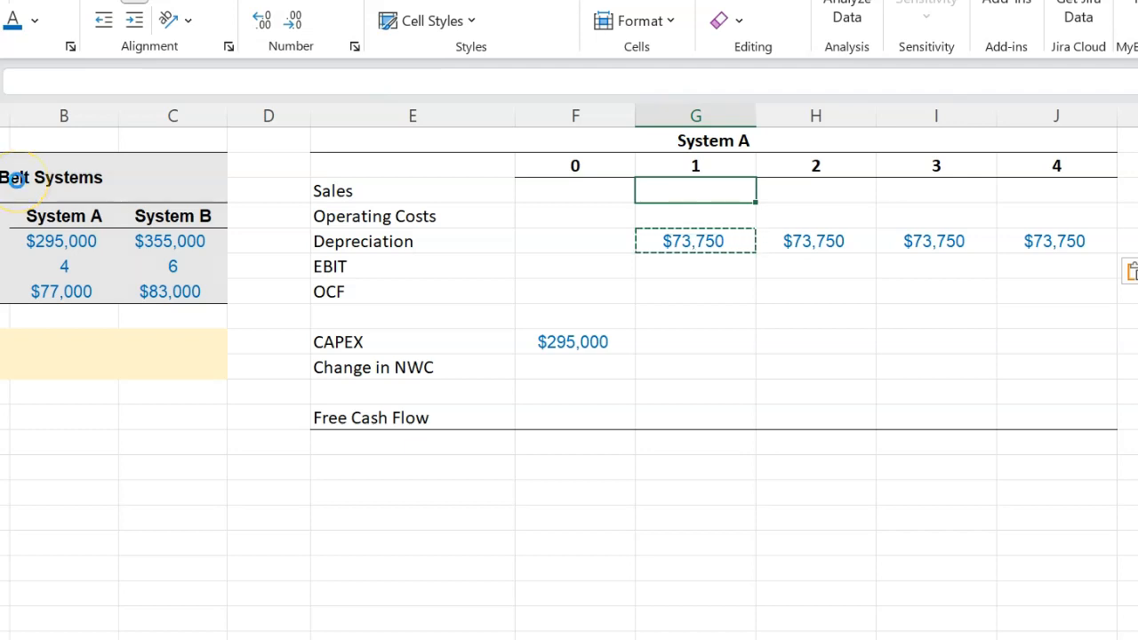
Enter $0 sales, 77 operating costs and EBIT =G3-G4-G5 of ($150,750) across years 1–4
{"action": "type", "text": "0"}
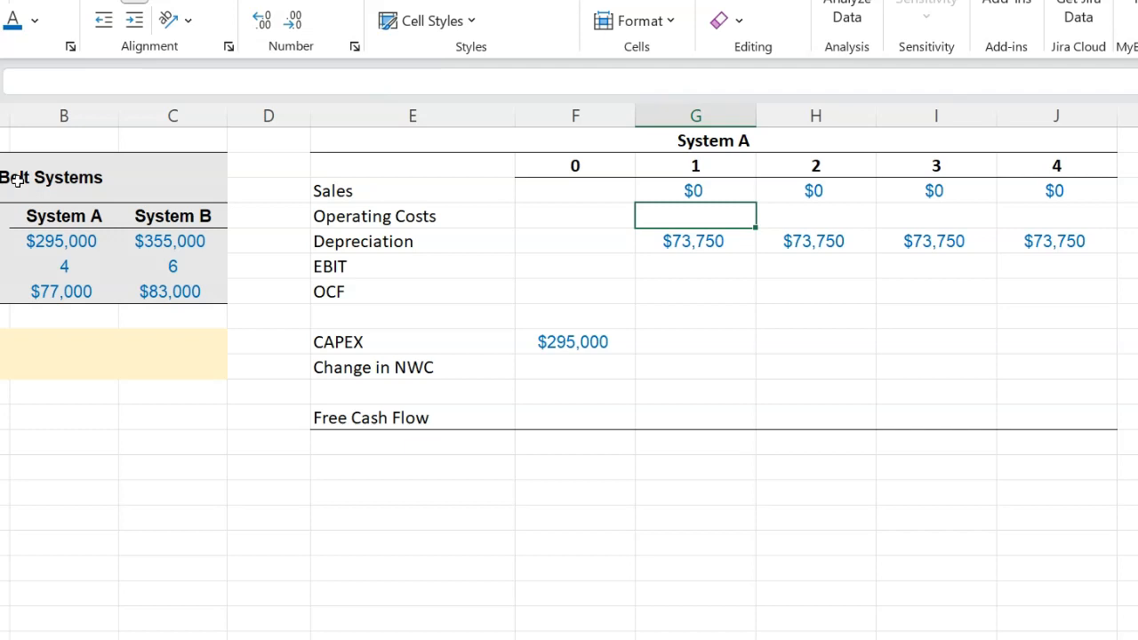
{"action": "type", "text": "77,000"}
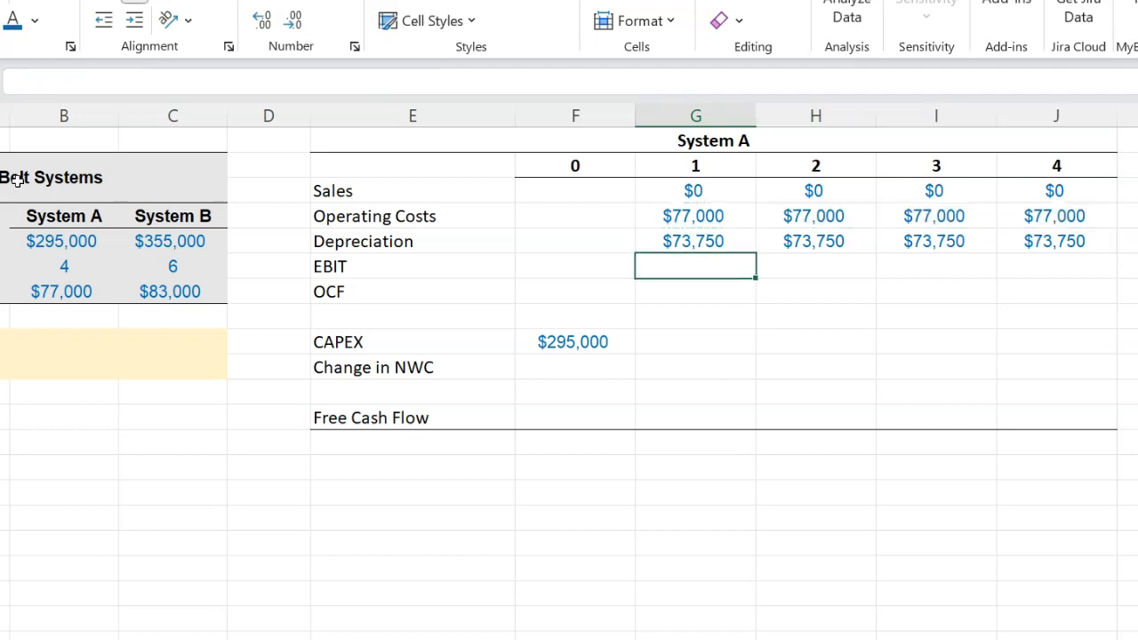
{"action": "type", "text": "=G3"}
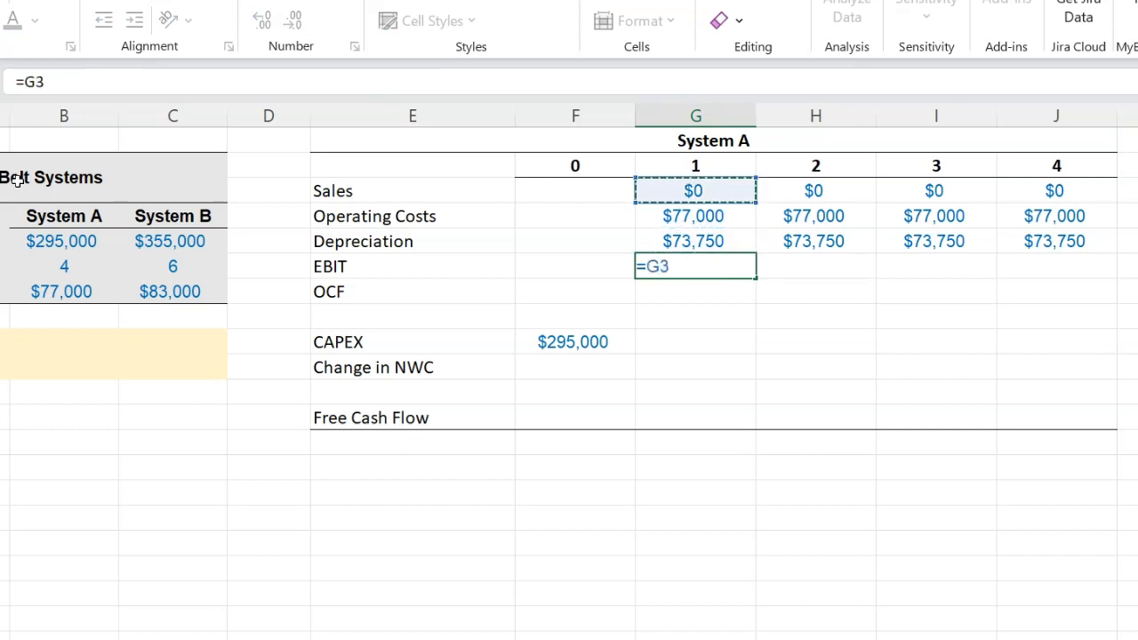
{"action": "left_click", "coordinate": [694, 217]}
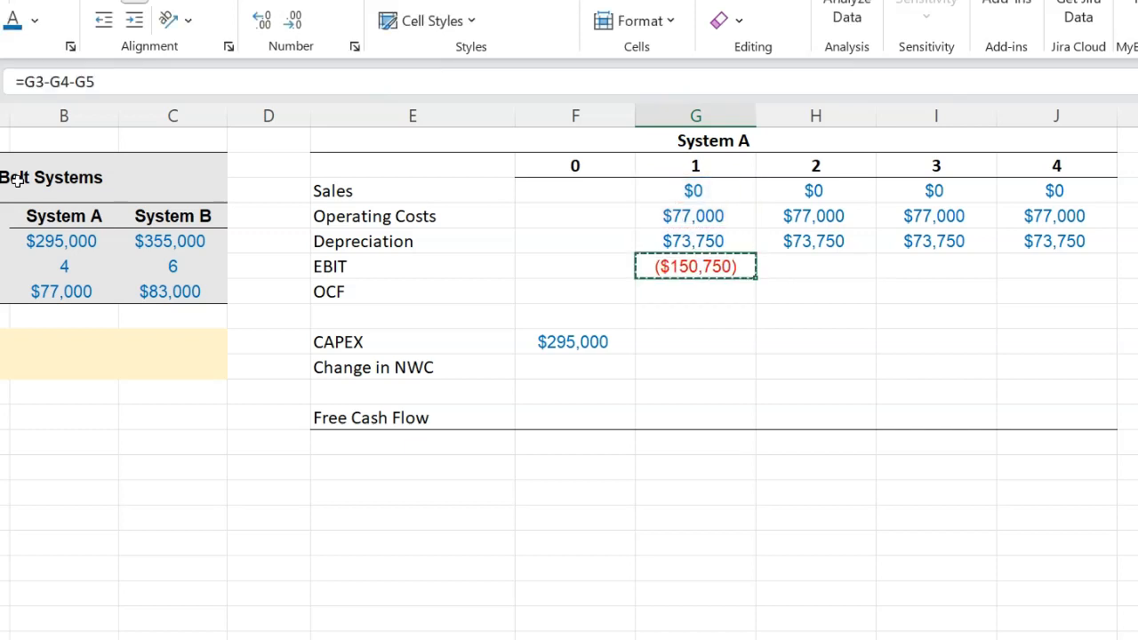
{"action": "left_click_drag", "start_coordinate": [695, 267], "coordinate": [1057, 266]}
{"action": "type", "text": "="}
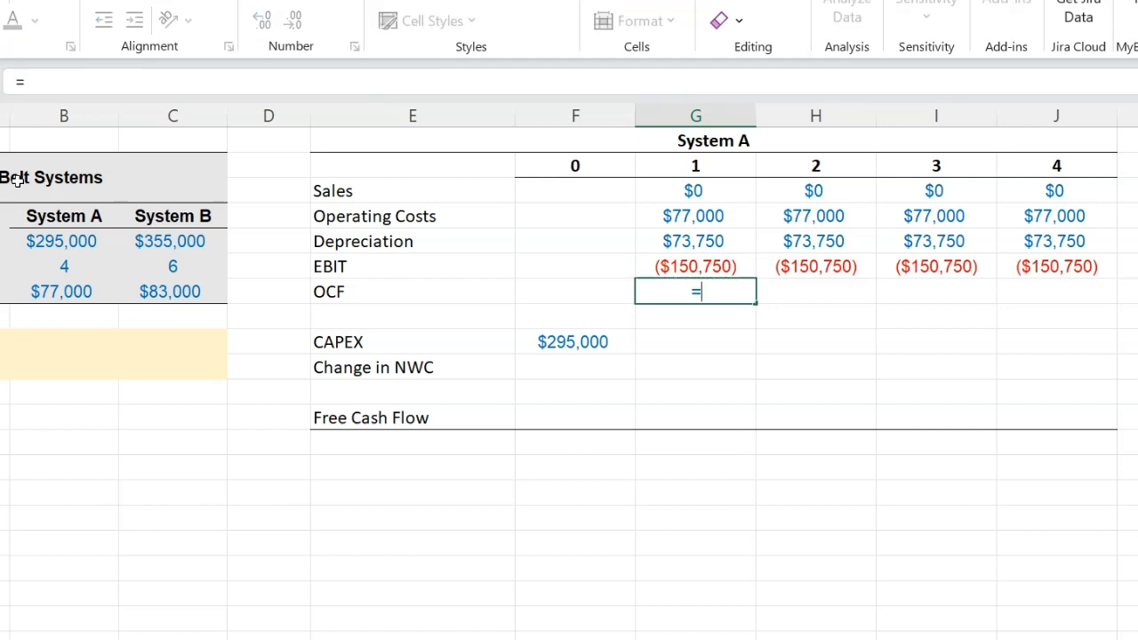
Compute OCF as =G6*(1-0.21)+G5, ($45,343) for years 1–4, and move to year-4 CAPEX
{"action": "type", "text": "G6*("}
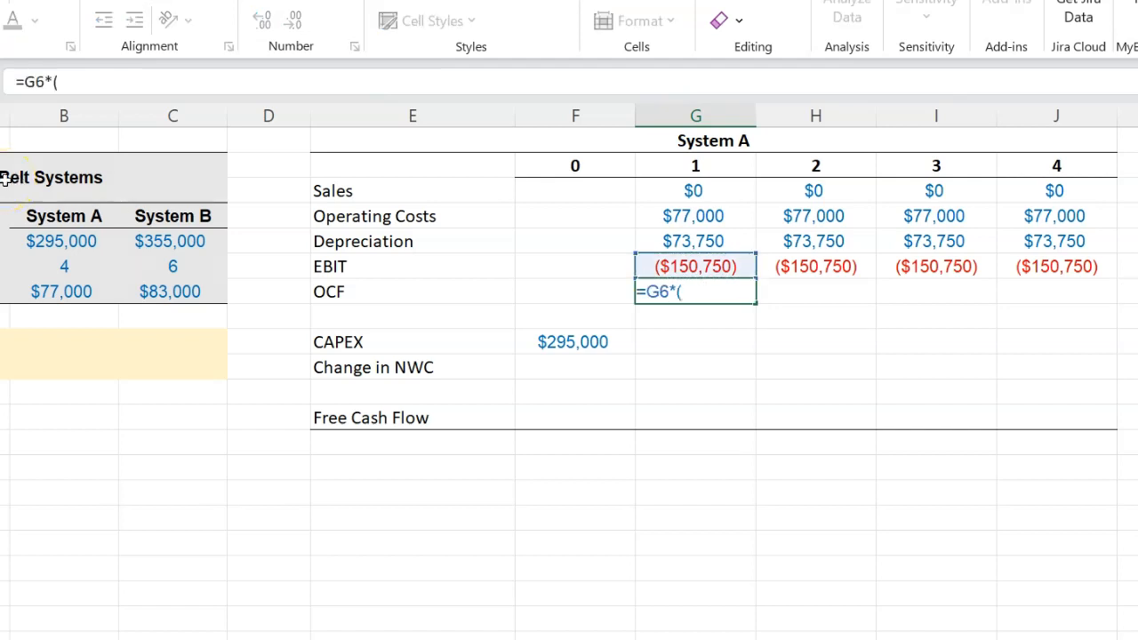
{"action": "type", "text": "1-"}
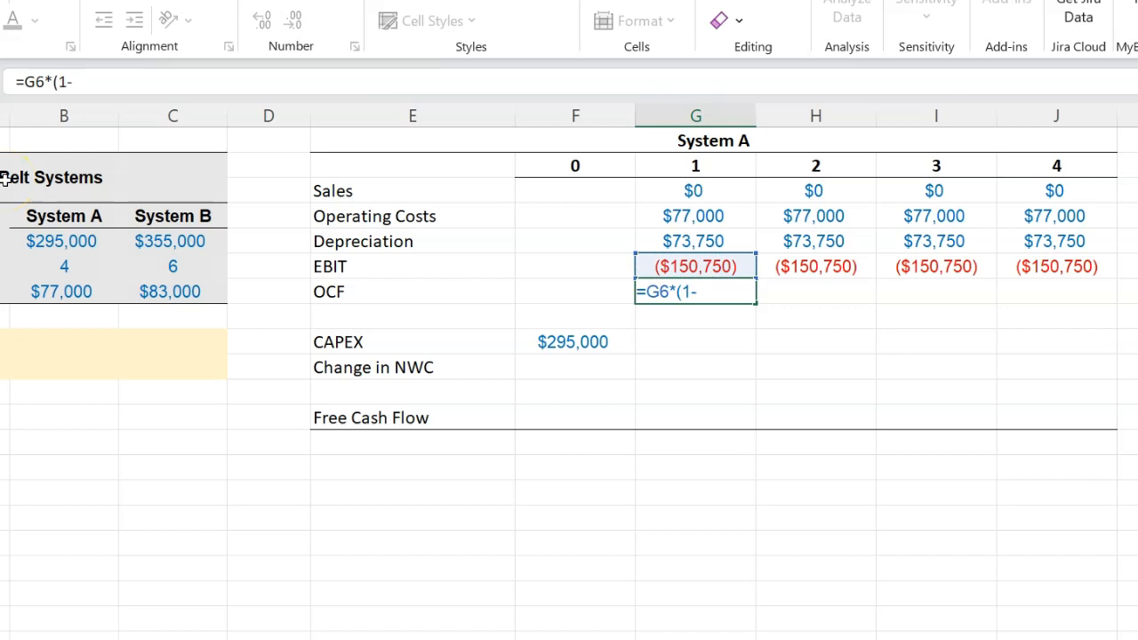
{"action": "type", "text": "0.21)"}
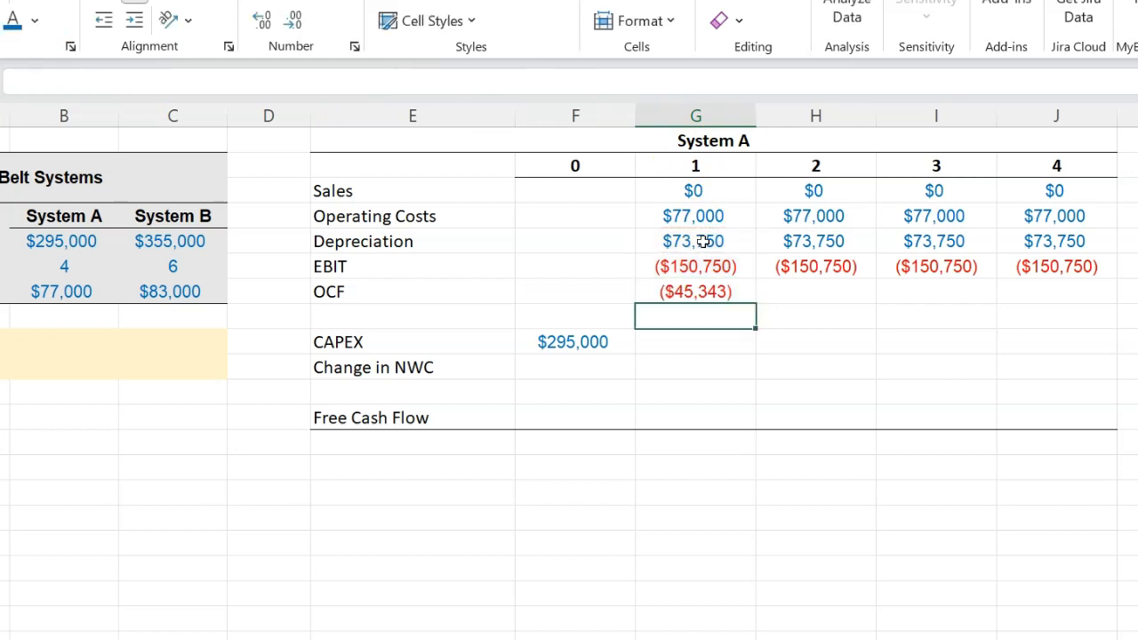
{"action": "left_click", "coordinate": [695, 292]}
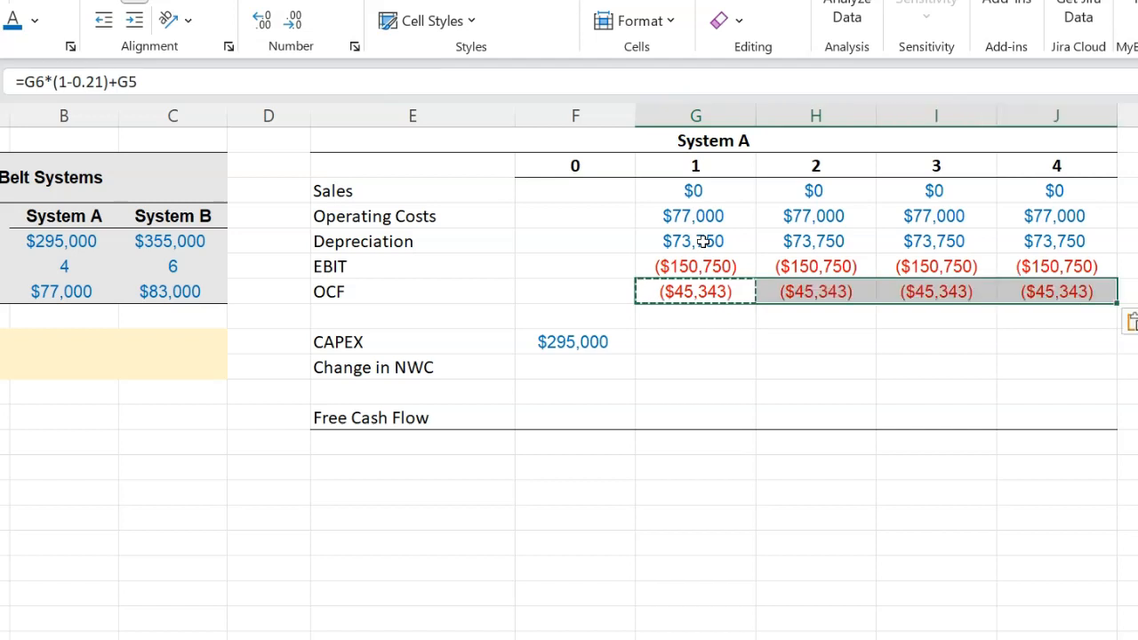
{"action": "left_click", "coordinate": [696, 342]}
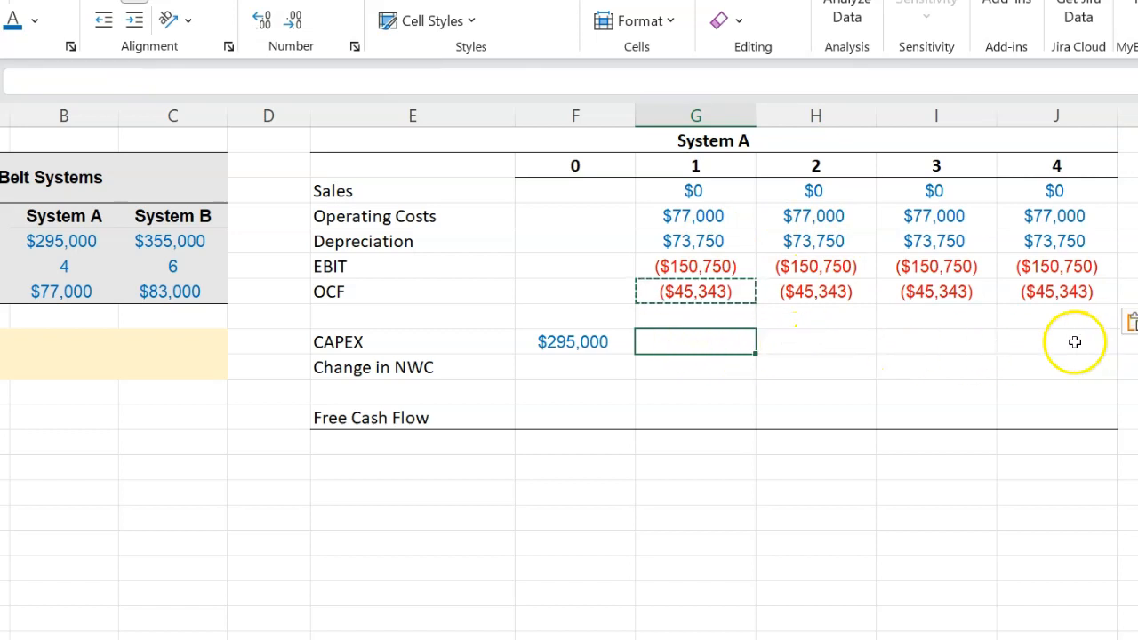
{"action": "left_click", "coordinate": [1056, 341]}
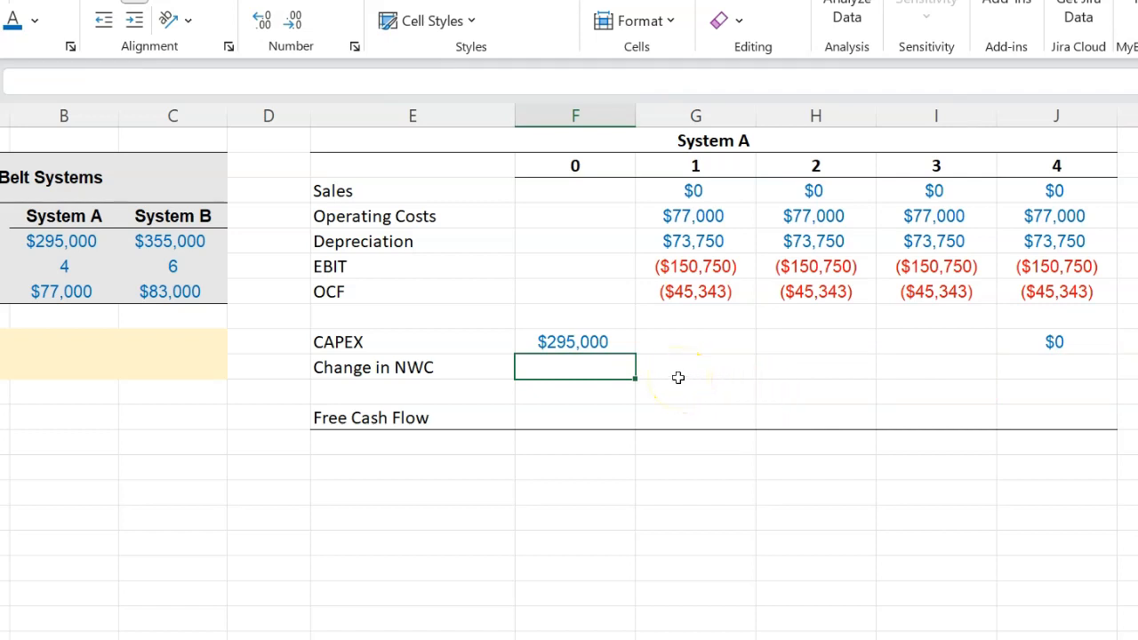
Enter 0 change in NWC and Free Cash Flow =F7-F9-F10, ($295,000) then ($45,343) yearly
{"action": "type", "text": "0"}
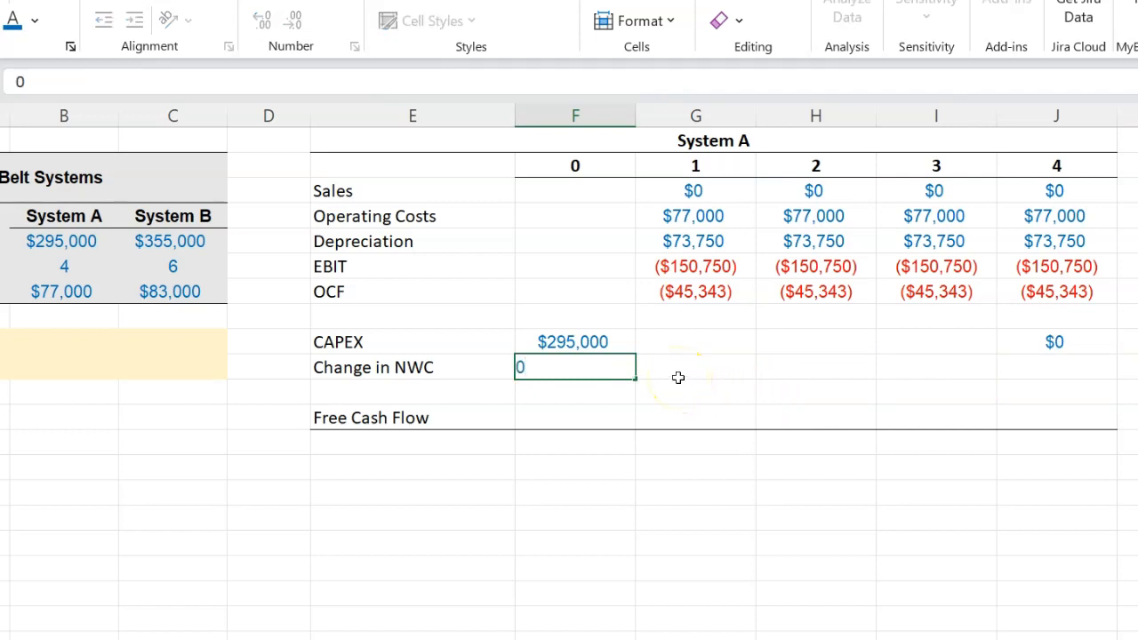
{"action": "key", "text": "Enter"}
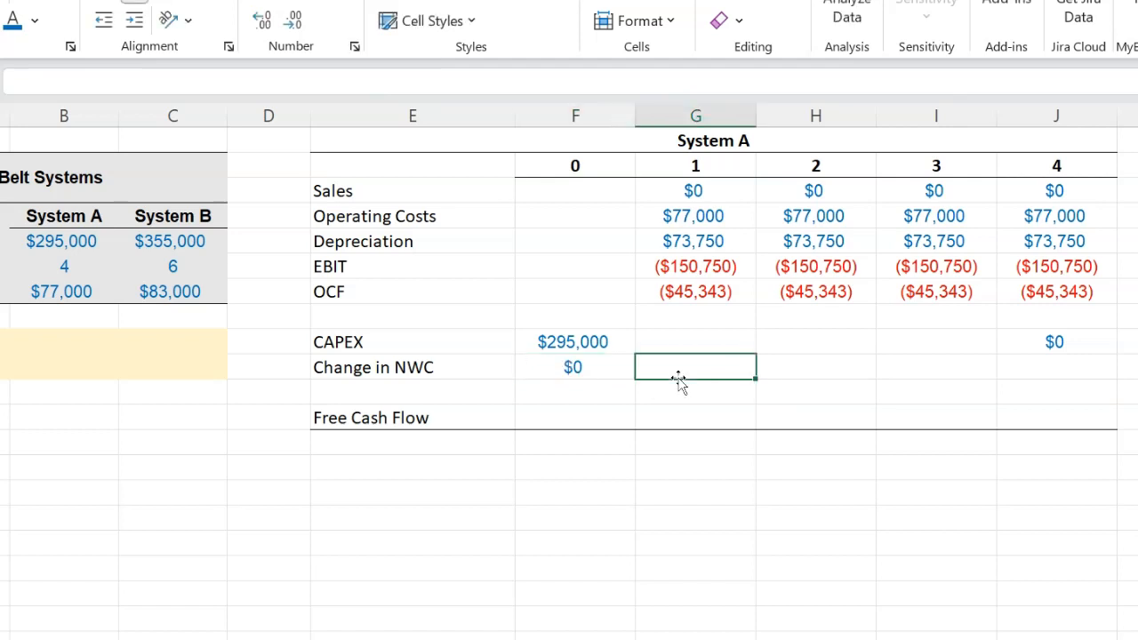
{"action": "left_click", "coordinate": [577, 418]}
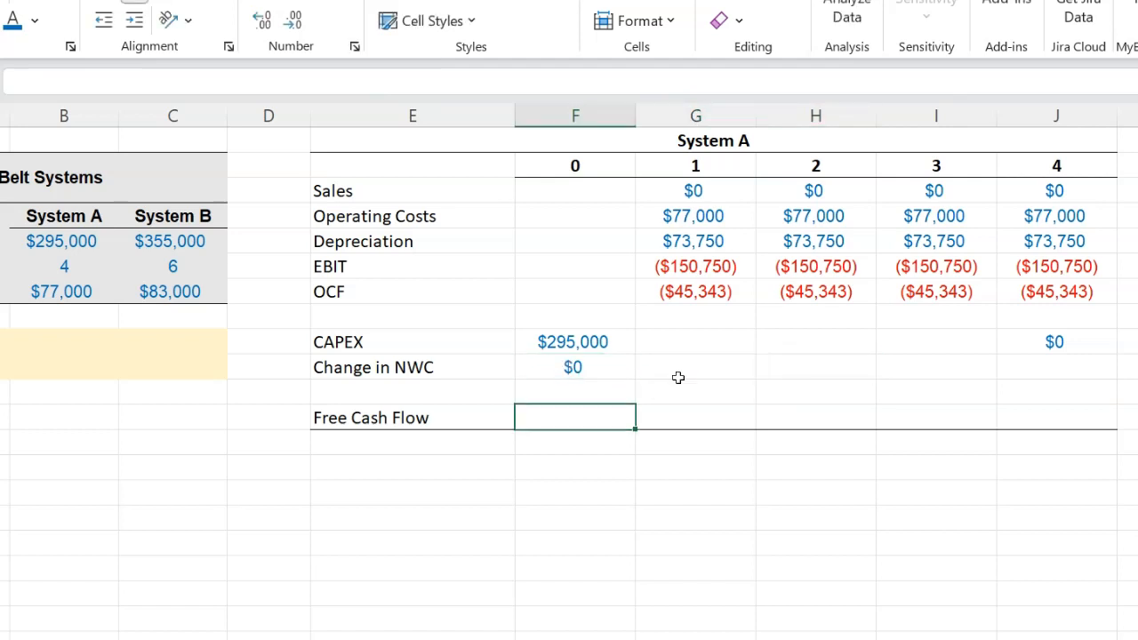
{"action": "type", "text": "="}
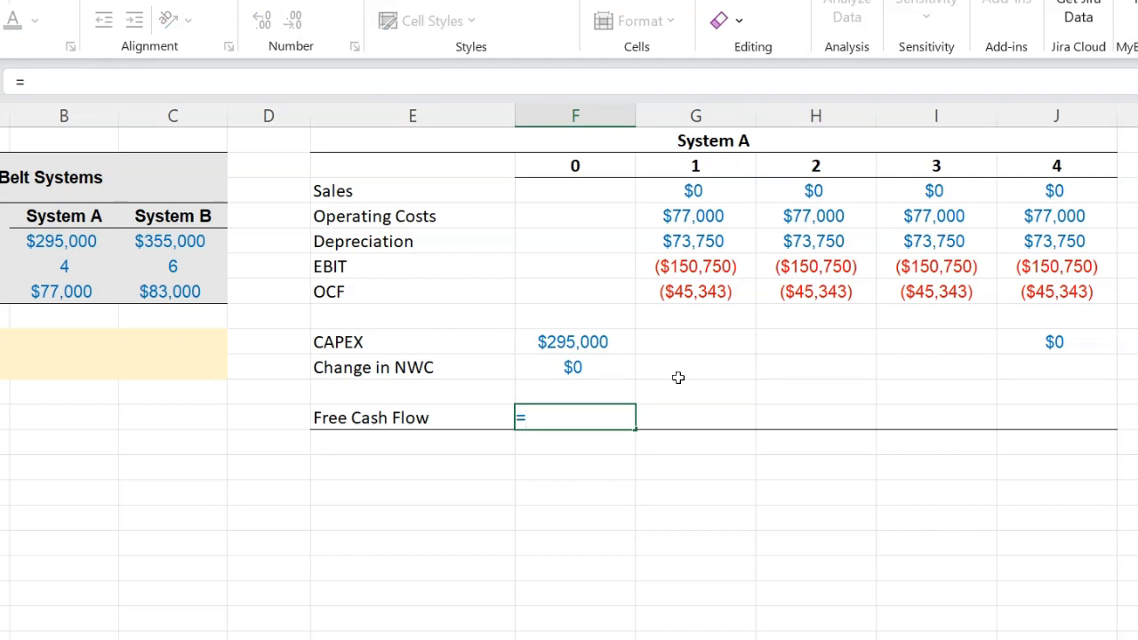
{"action": "type", "text": "F7-"}
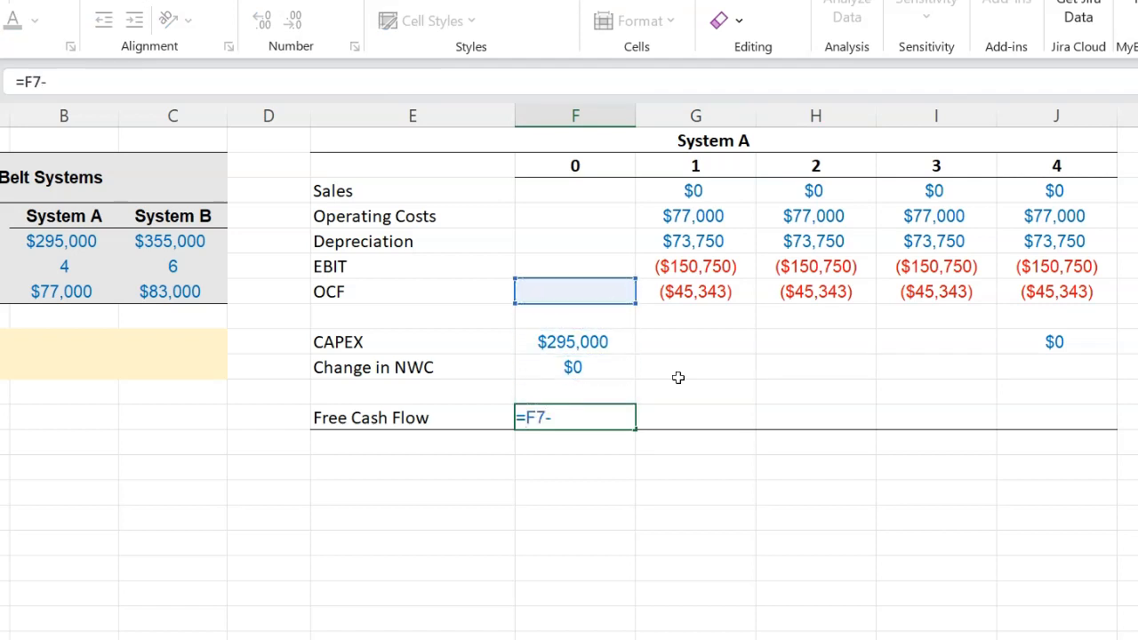
{"action": "type", "text": "F9-F11"}
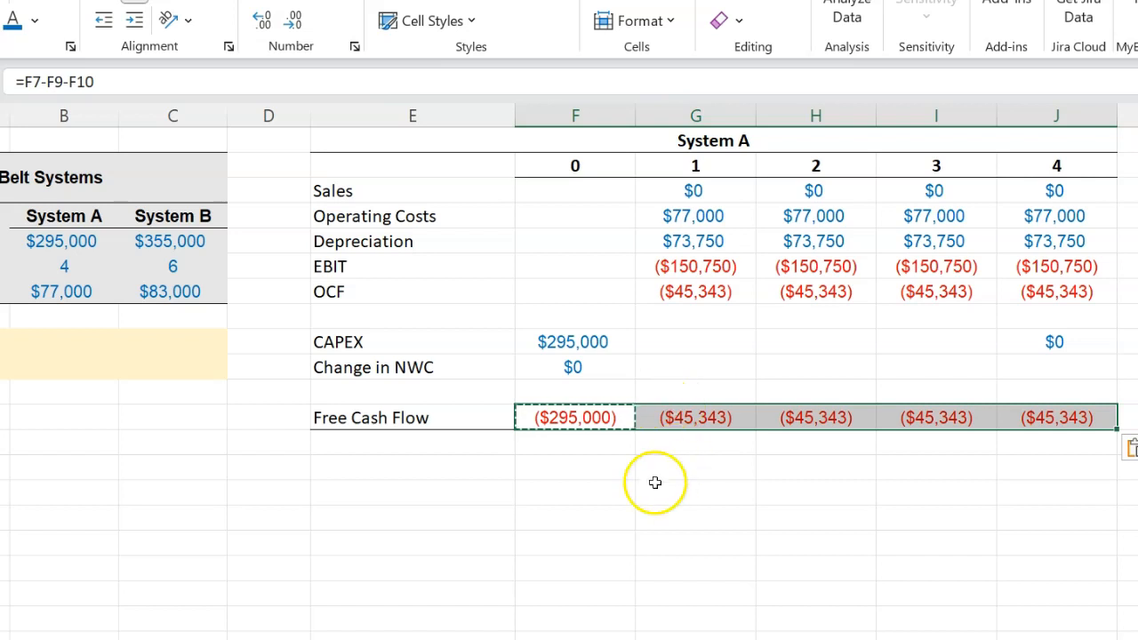
{"action": "left_click", "coordinate": [576, 518]}
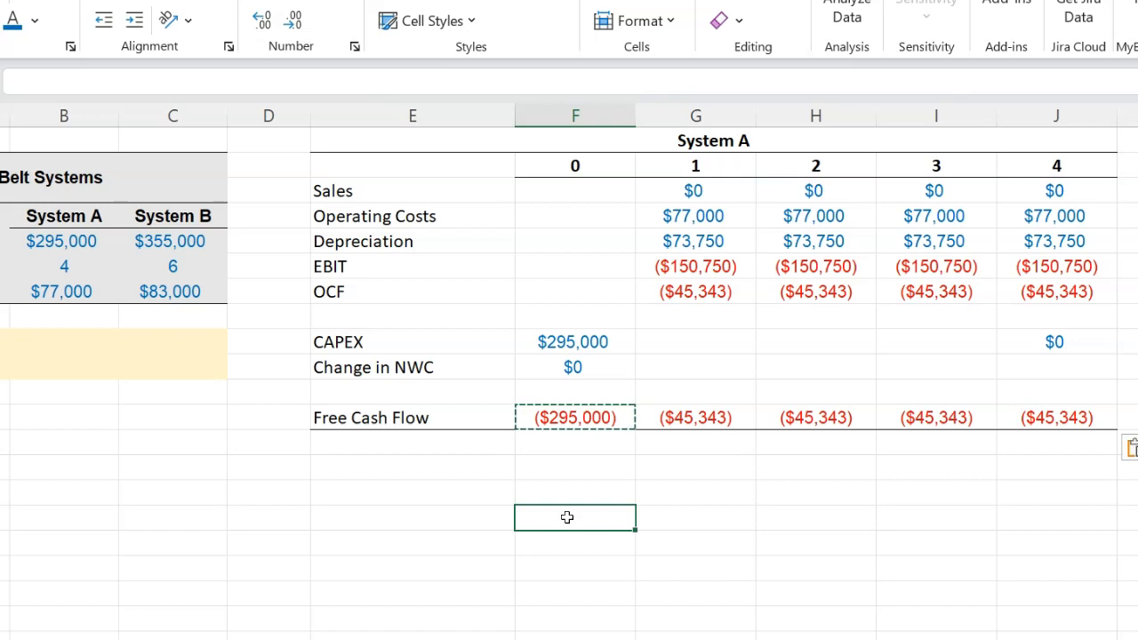
Paste System A's formulas into System B's block: $355,000 CAPEX, $83,000 costs, $59,167 depreciation
{"action": "scroll", "scroll_direction": "down", "scroll_amount": 3}
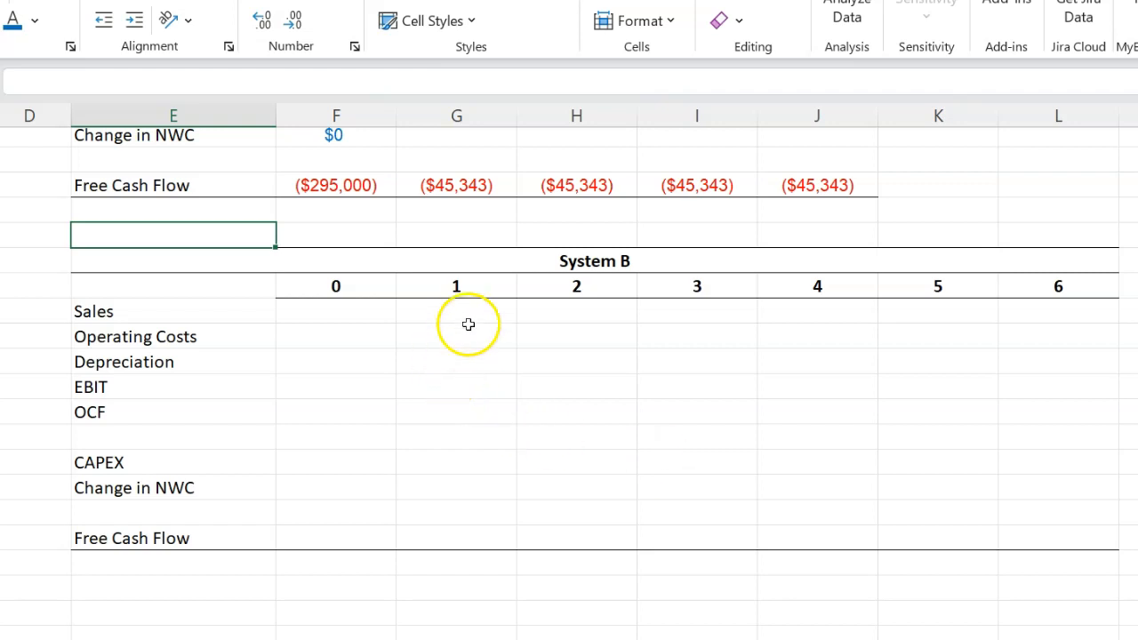
{"action": "left_click", "coordinate": [455, 311]}
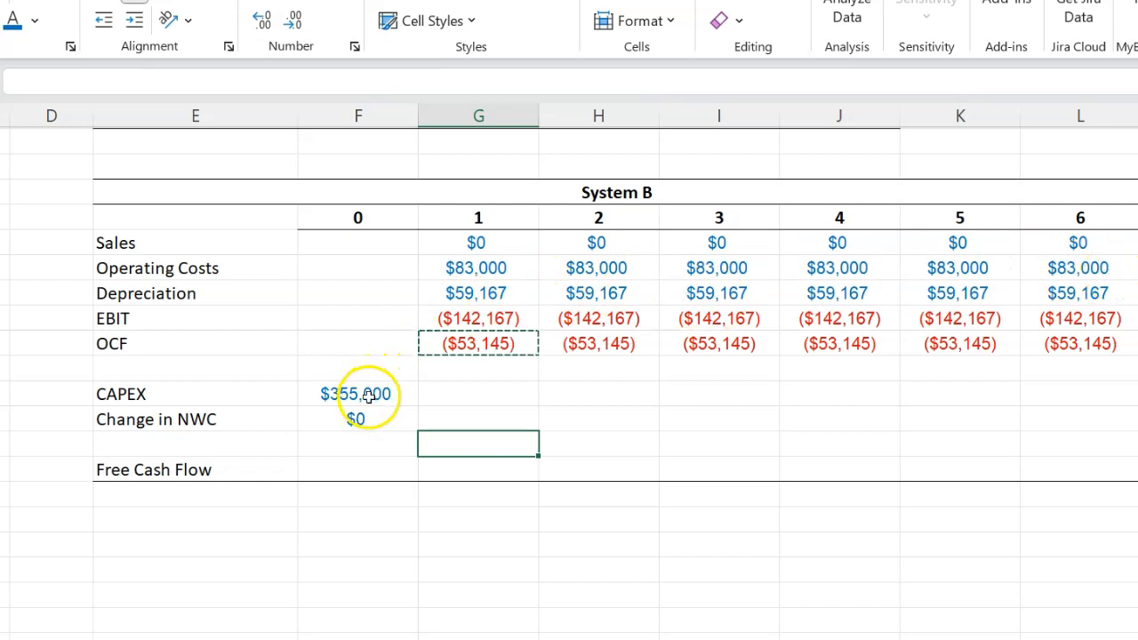
Set System B's year-6 CAPEX to $0 after checking the year-0 value
{"action": "left_click", "coordinate": [357, 395]}
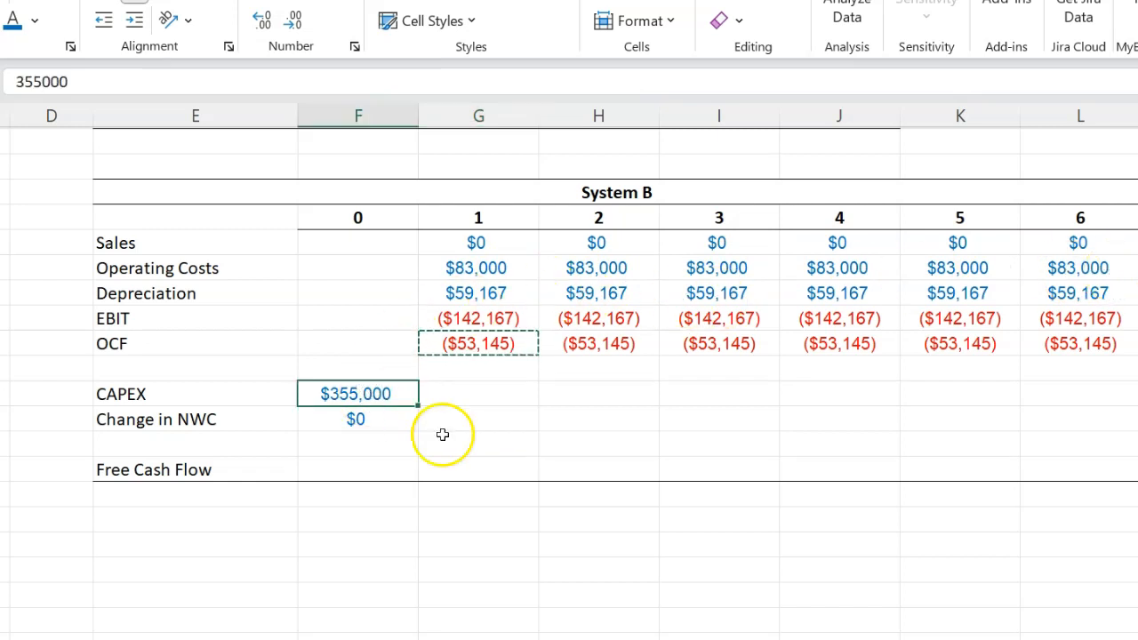
{"action": "mouse_move", "coordinate": [502, 293]}
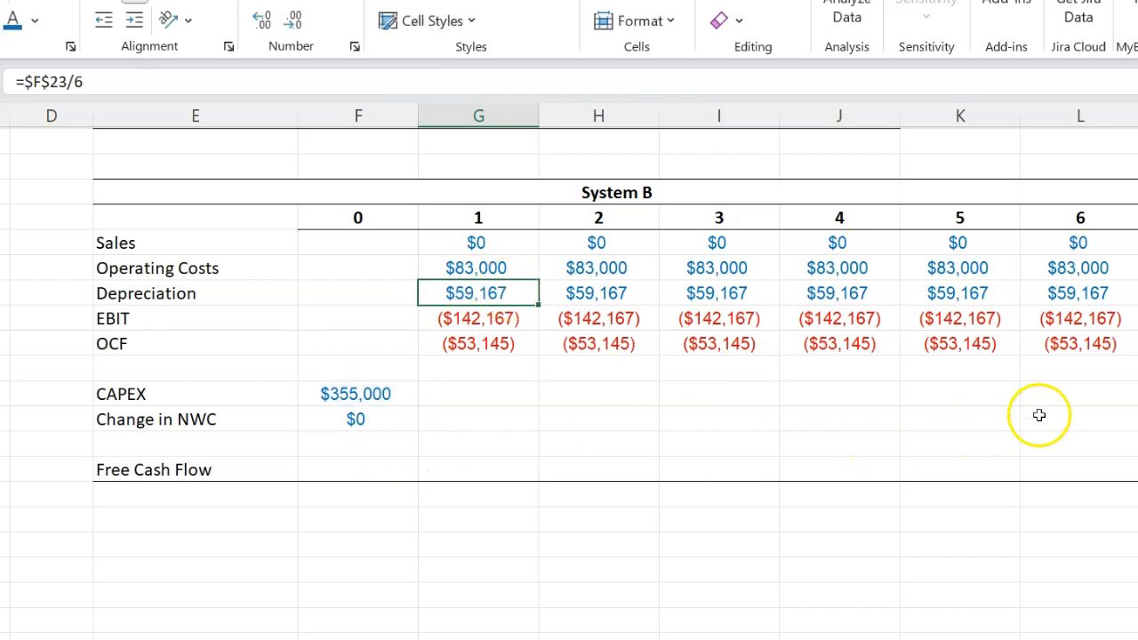
{"action": "left_click", "coordinate": [1081, 395]}
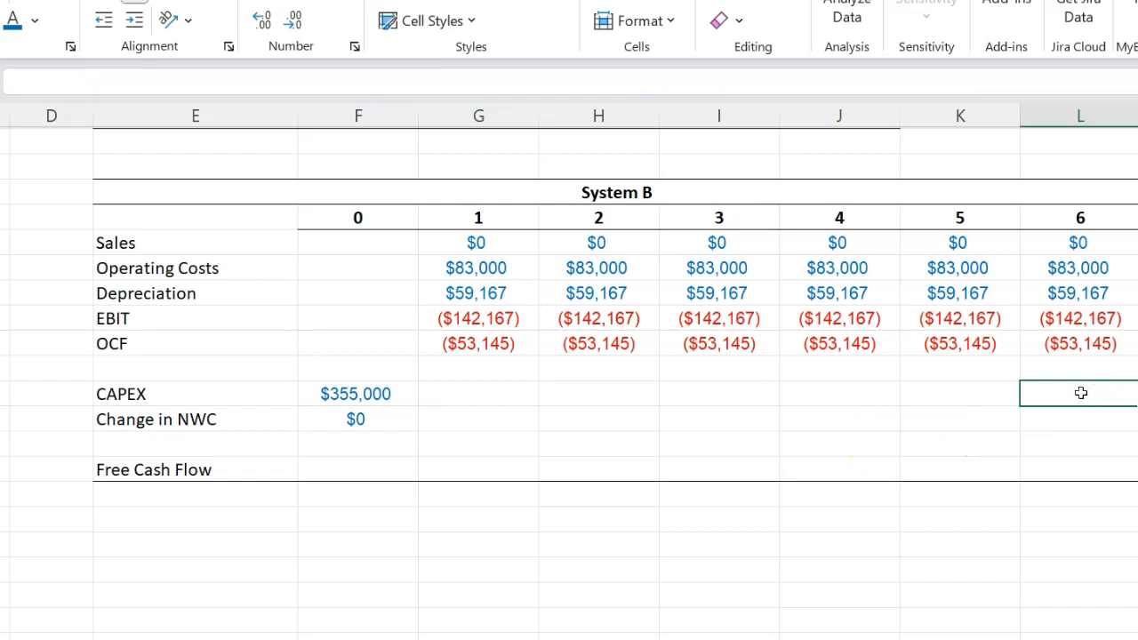
{"action": "type", "text": "0"}
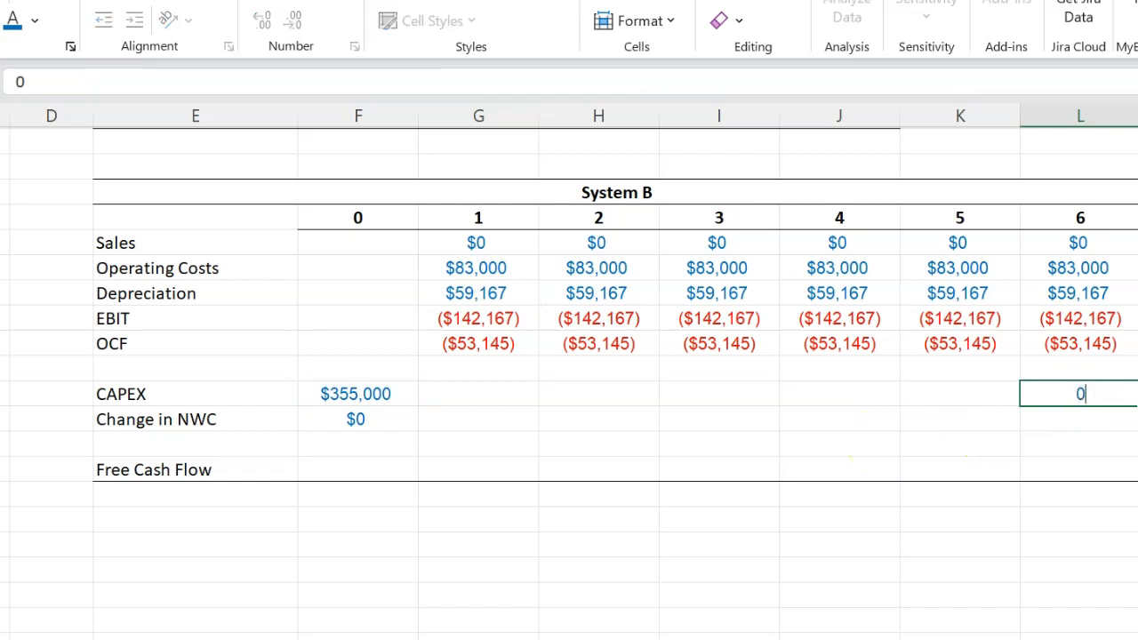
Build System B's Free Cash Flow as =F21-F23-F24, ($355,000) then ($53,145) yearly
{"action": "left_click", "coordinate": [357, 470]}
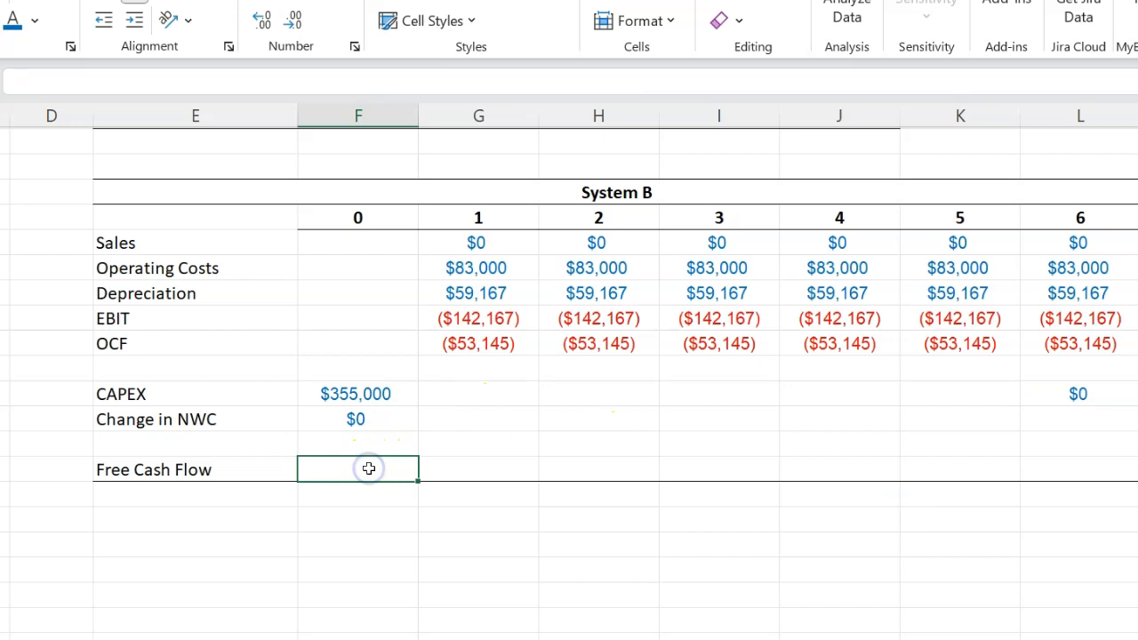
{"action": "type", "text": "=F21"}
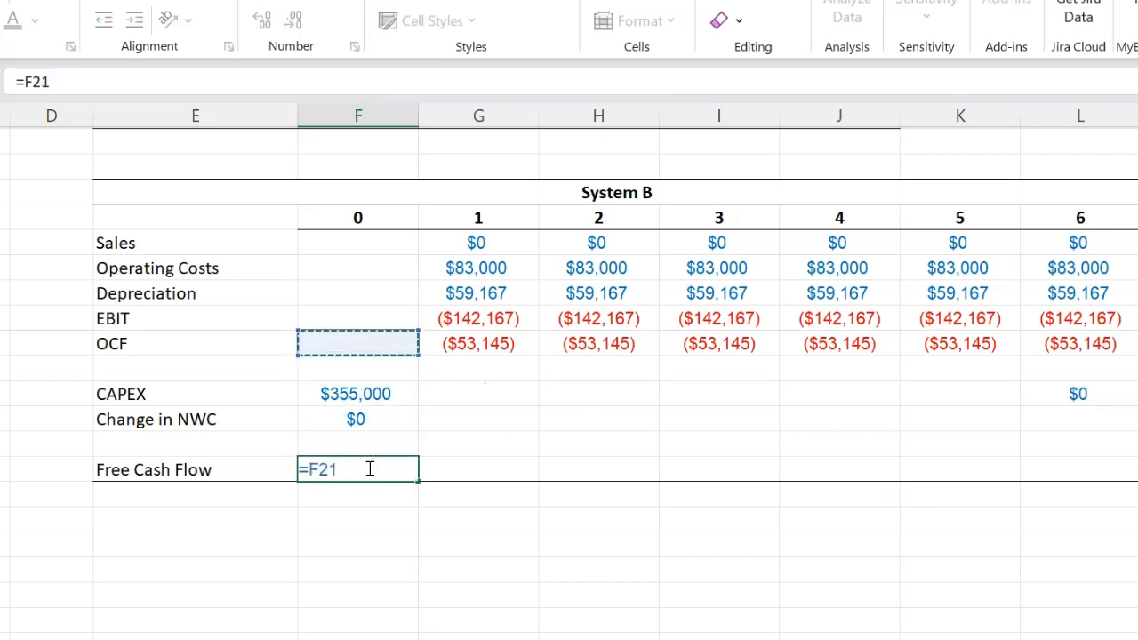
{"action": "left_click", "coordinate": [358, 395]}
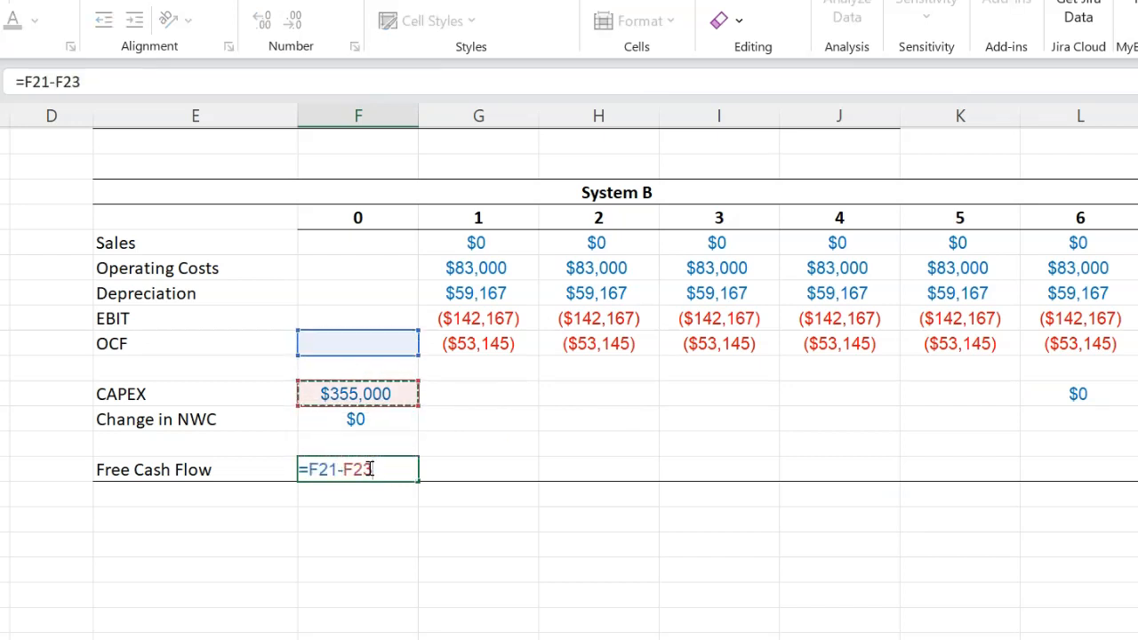
{"action": "left_click", "coordinate": [356, 420]}
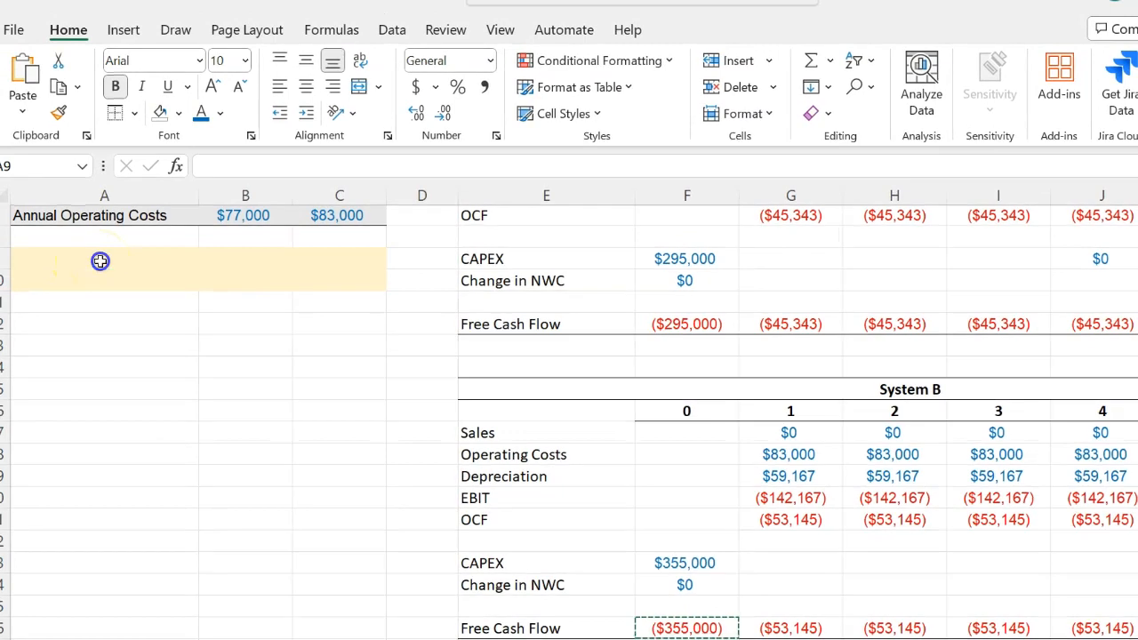
Label an NPV row and compute System A's NPV at 8% as =NPV(0.08,G12:J12)+F12, ($445,180)
{"action": "left_click", "coordinate": [99, 260]}
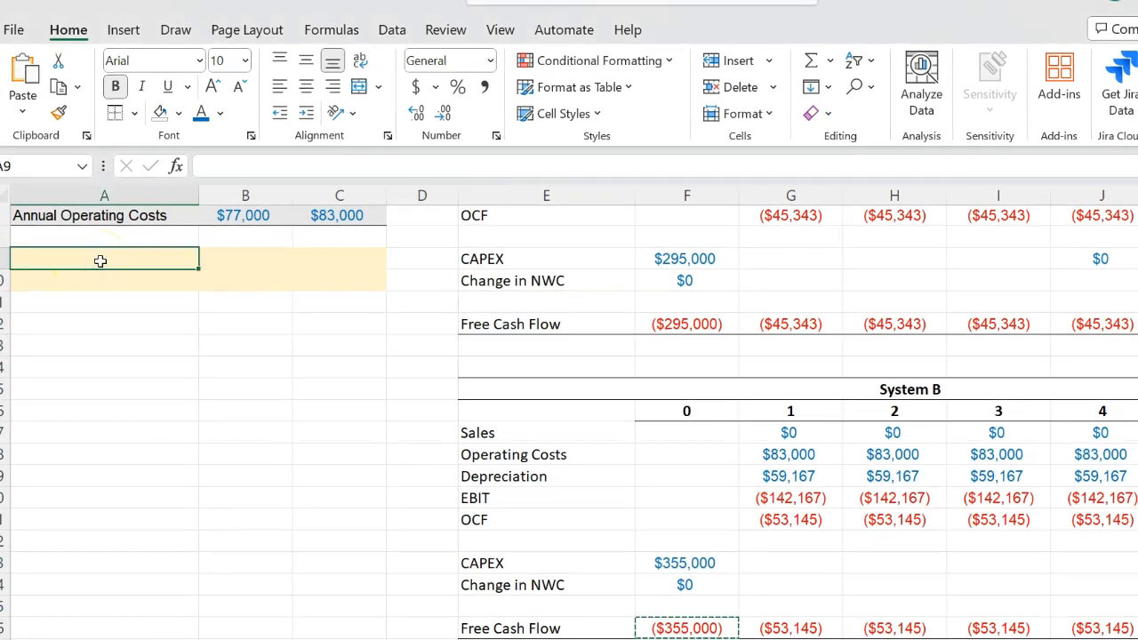
{"action": "type", "text": "NPV"}
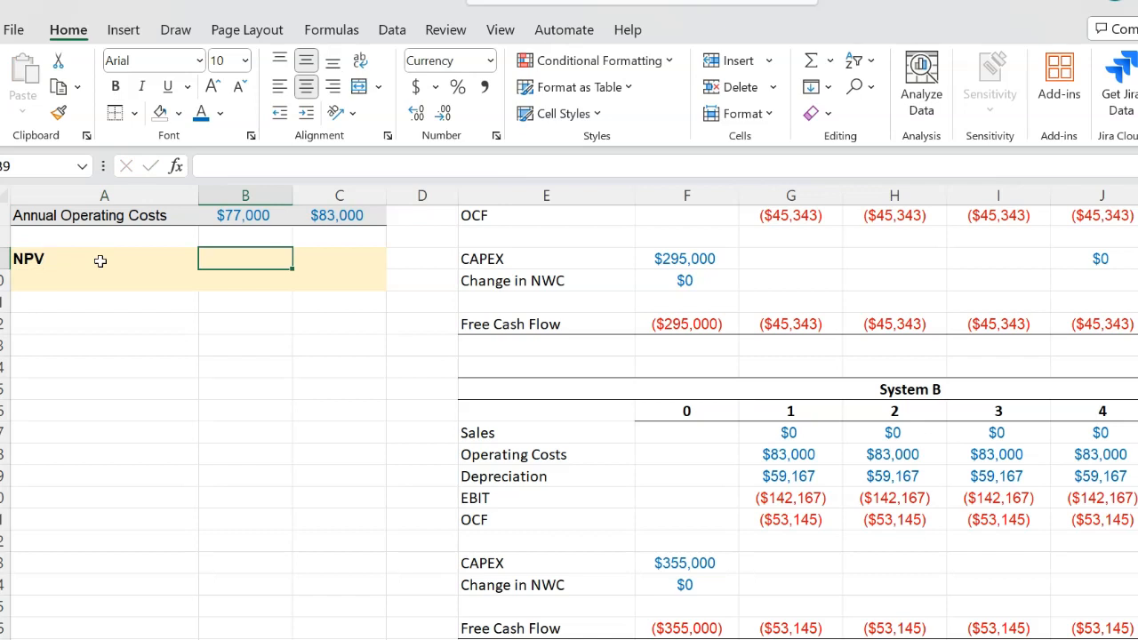
{"action": "type", "text": "="}
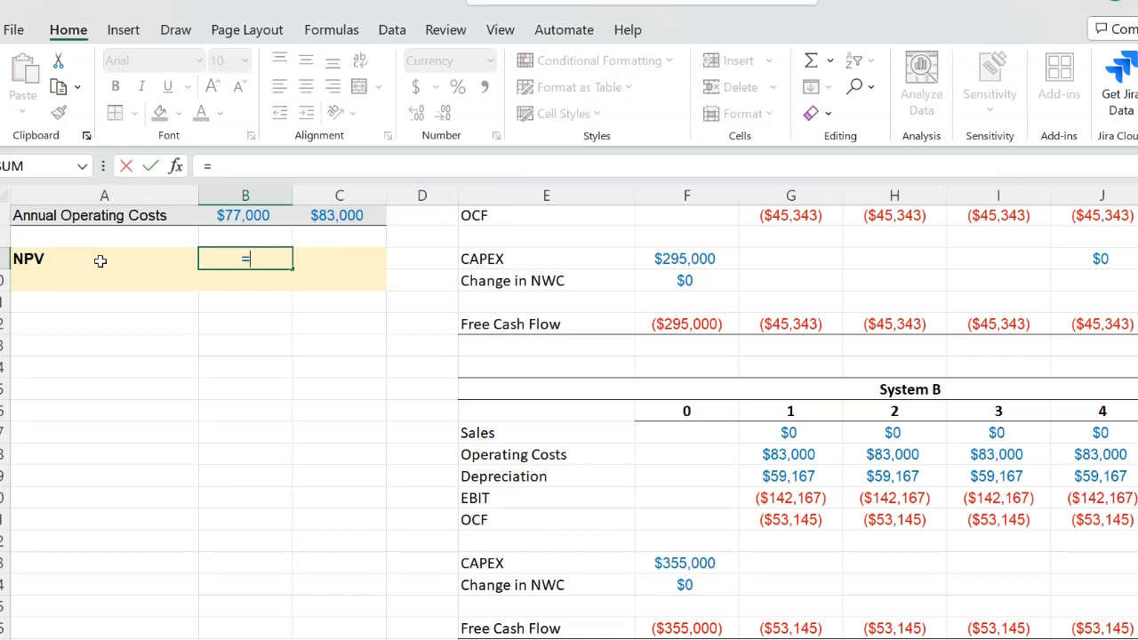
{"action": "type", "text": "npv"}
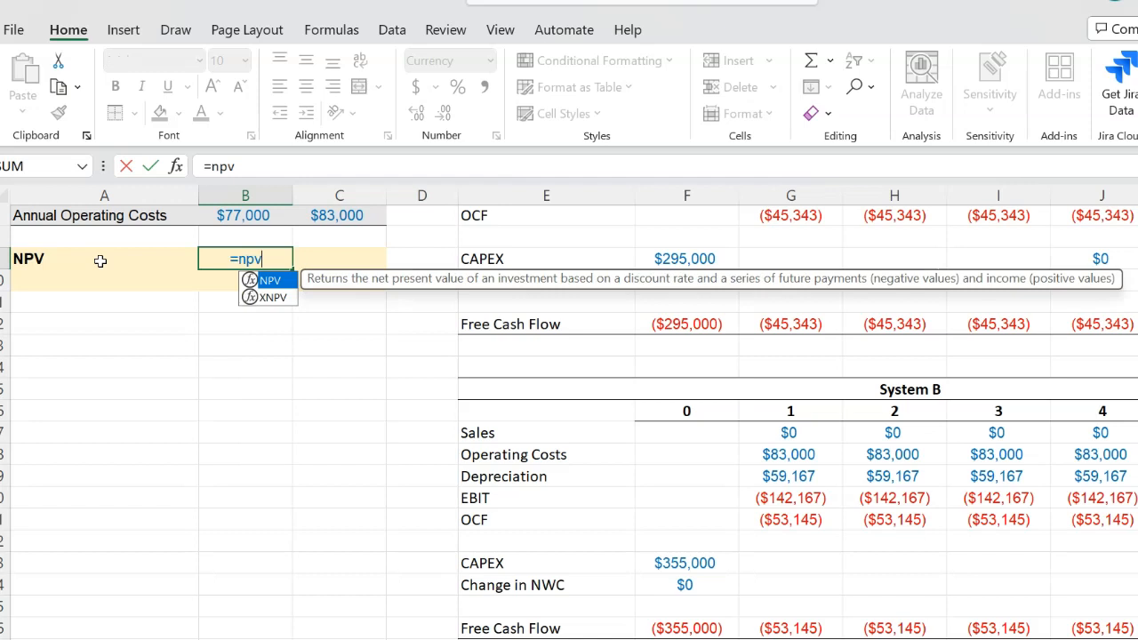
{"action": "type", "text": "("}
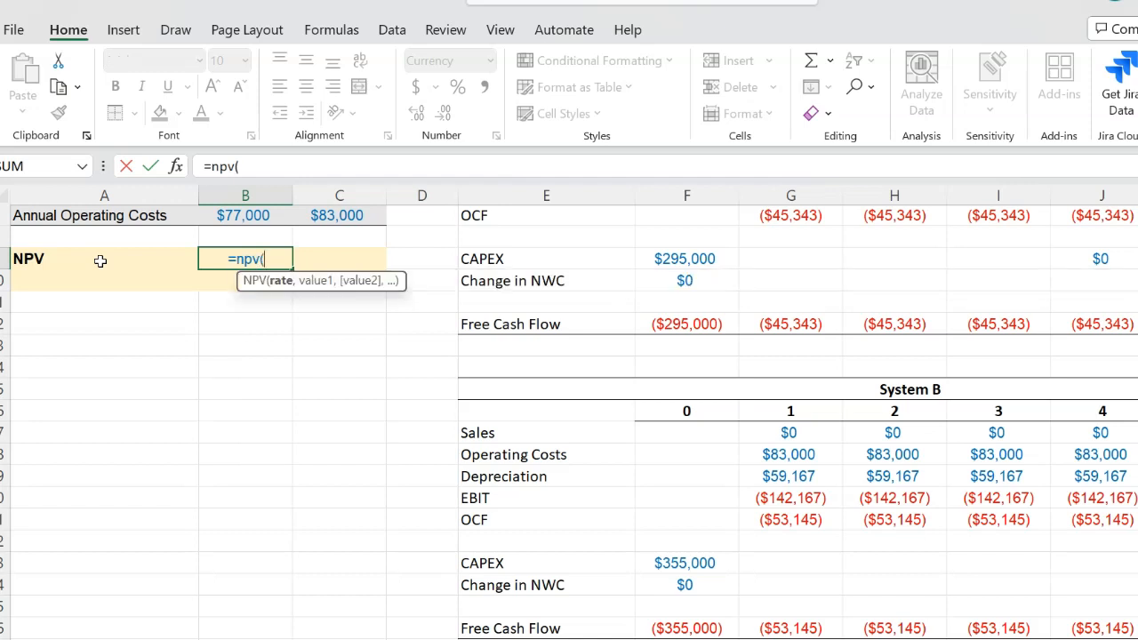
{"action": "type", "text": "0.08,G12:J12)+"}
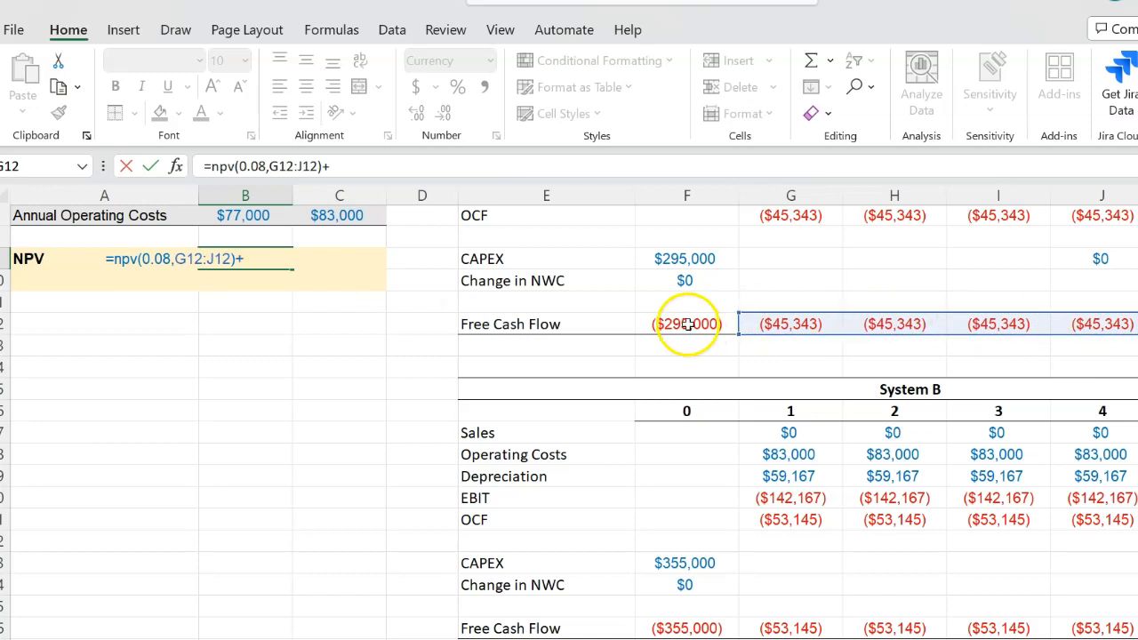
{"action": "left_click", "coordinate": [686, 323]}
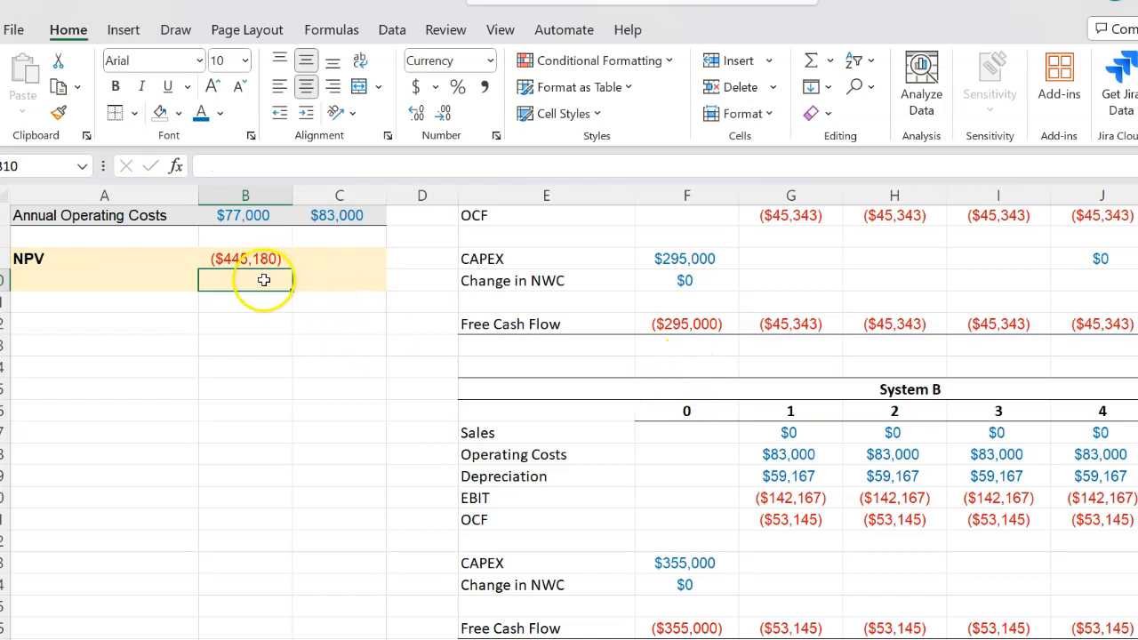
{"action": "mouse_move", "coordinate": [345, 260]}
{"action": "type", "text": "="}
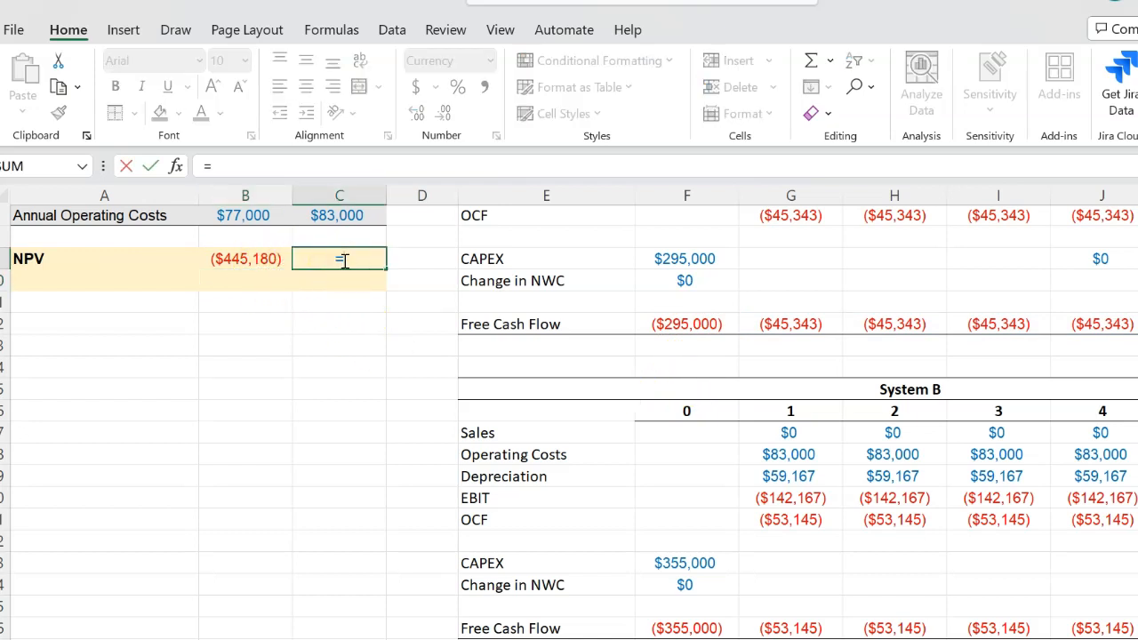
Compute System B's NPV at 8% as =NPV(0.08,G26:L26)+F26, giving ($600,683)
{"action": "type", "text": "npv("}
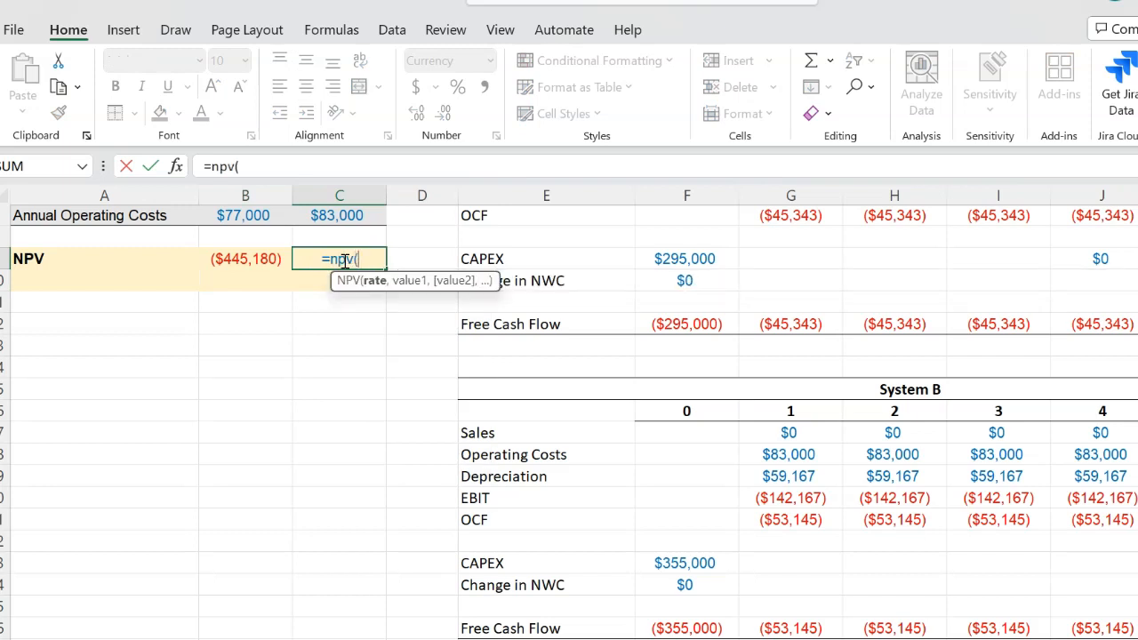
{"action": "type", "text": "0.08,G26:L26"}
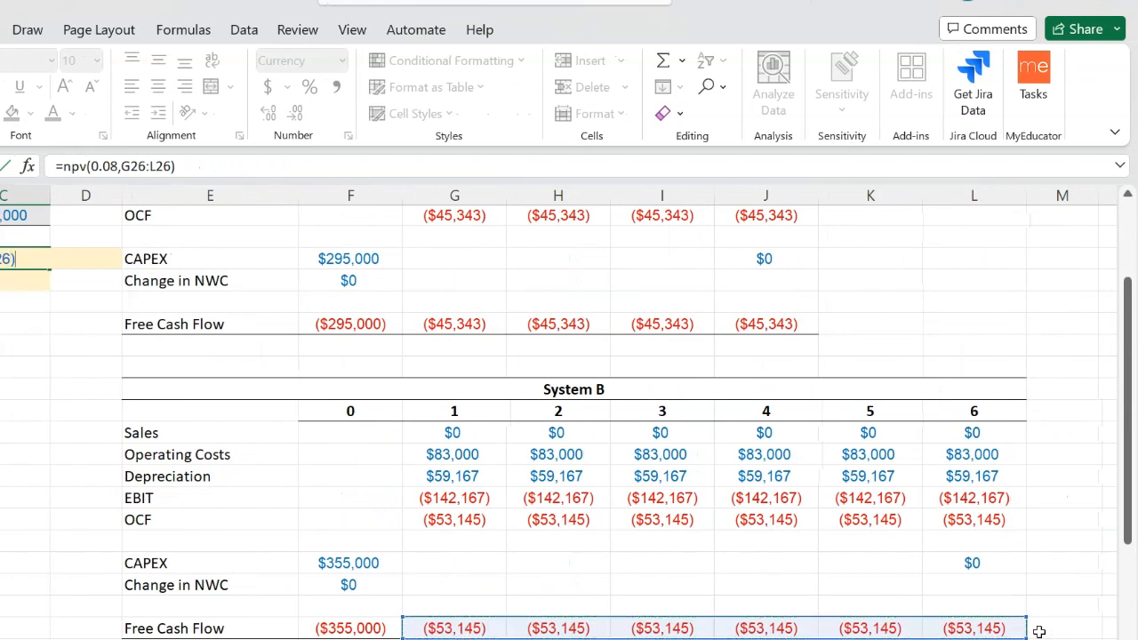
{"action": "type", "text": "+"}
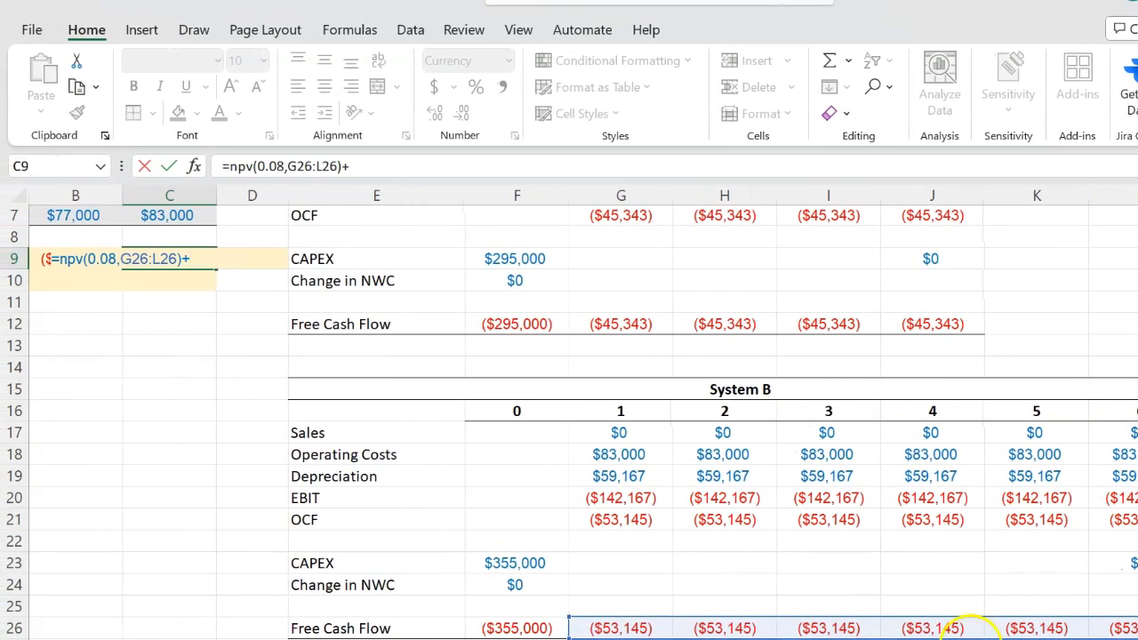
{"action": "left_click", "coordinate": [516, 628]}
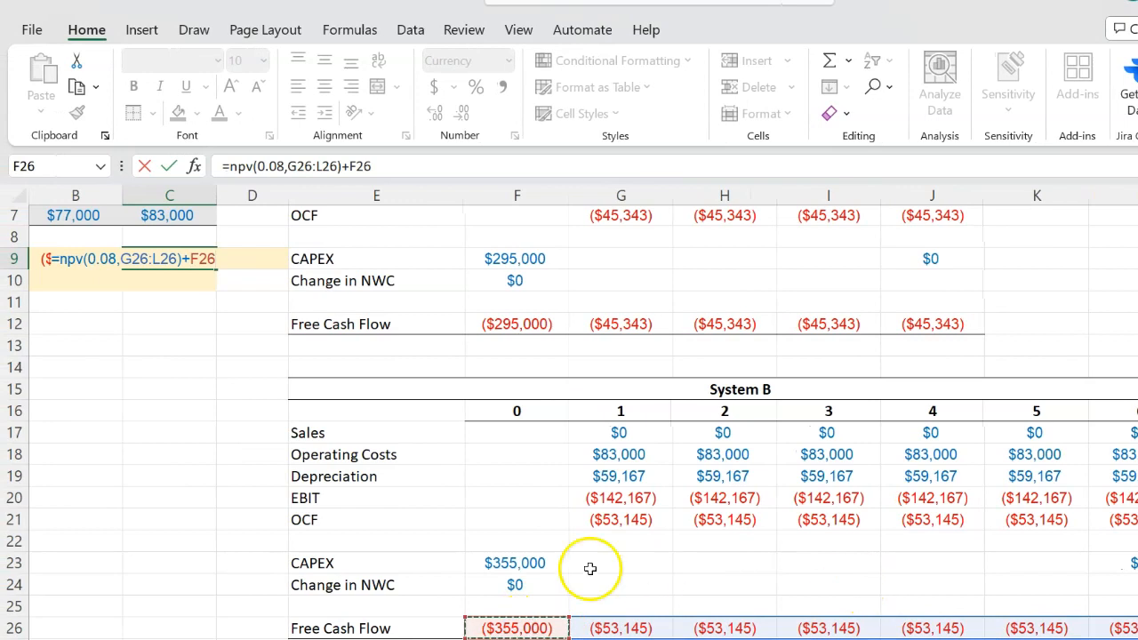
{"action": "scroll", "scroll_direction": "left", "scroll_amount": 3}
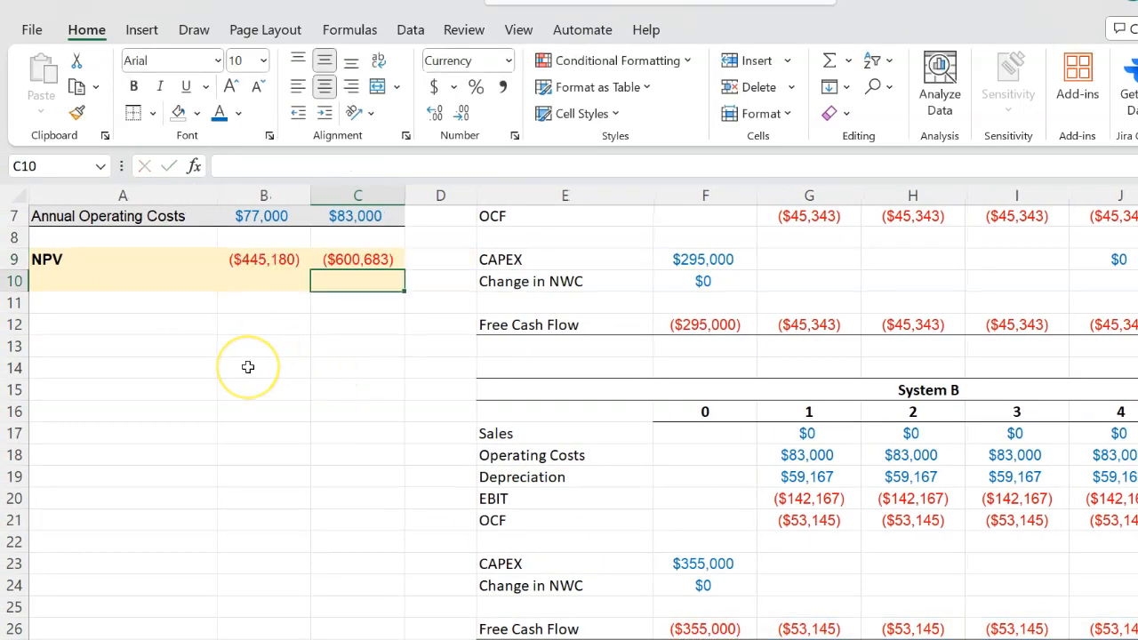
{"action": "mouse_move", "coordinate": [249, 366]}
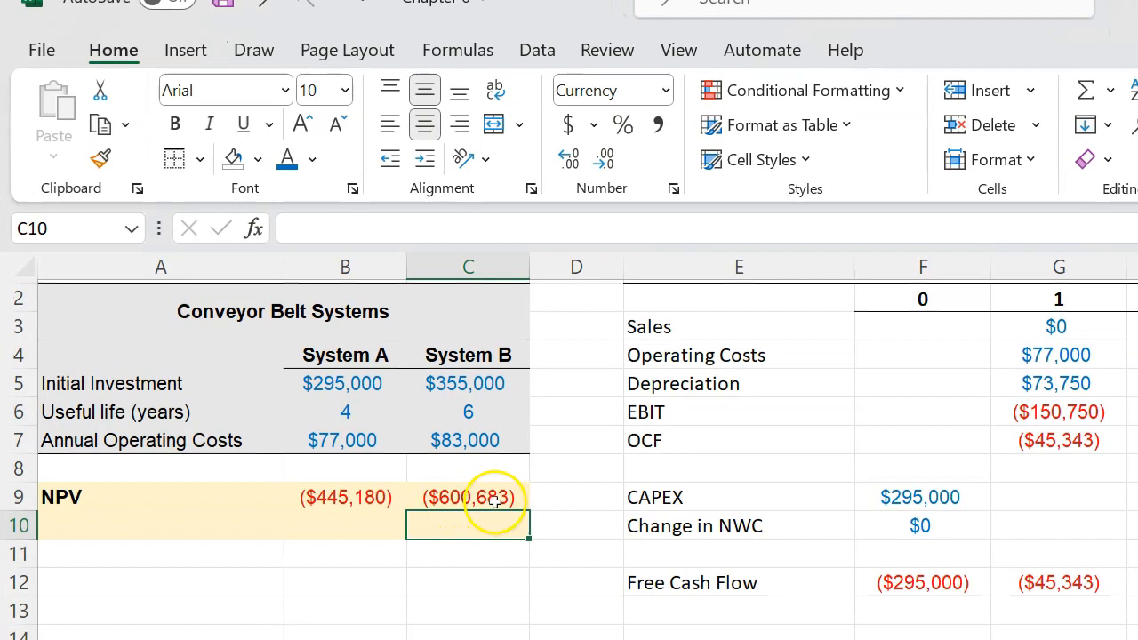
{"action": "mouse_move", "coordinate": [363, 498]}
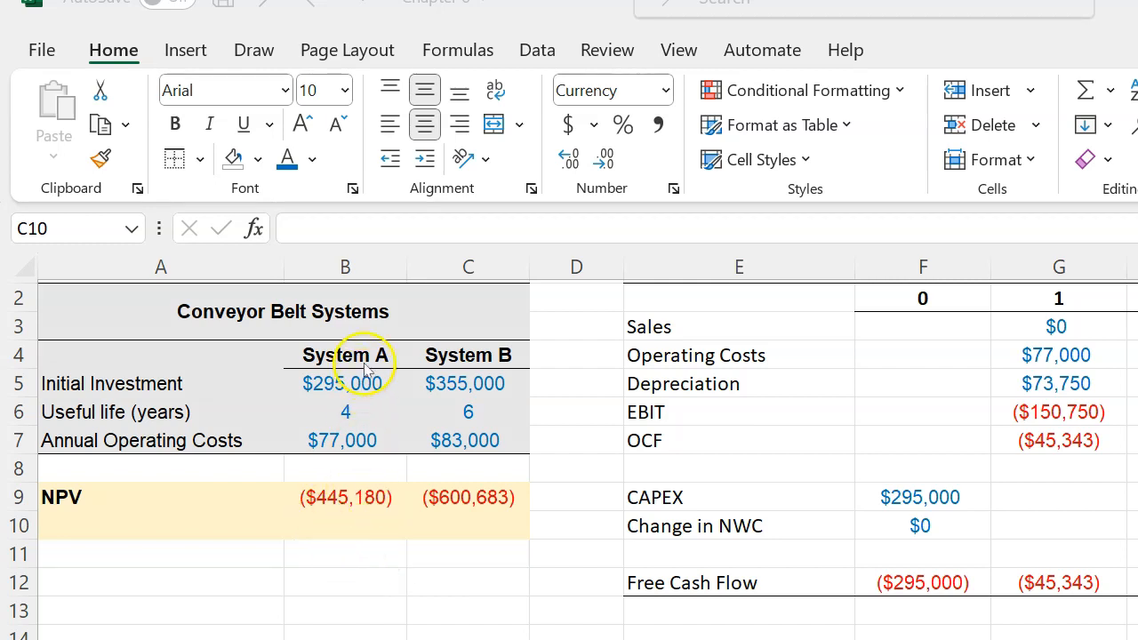
{"action": "left_click", "coordinate": [468, 525]}
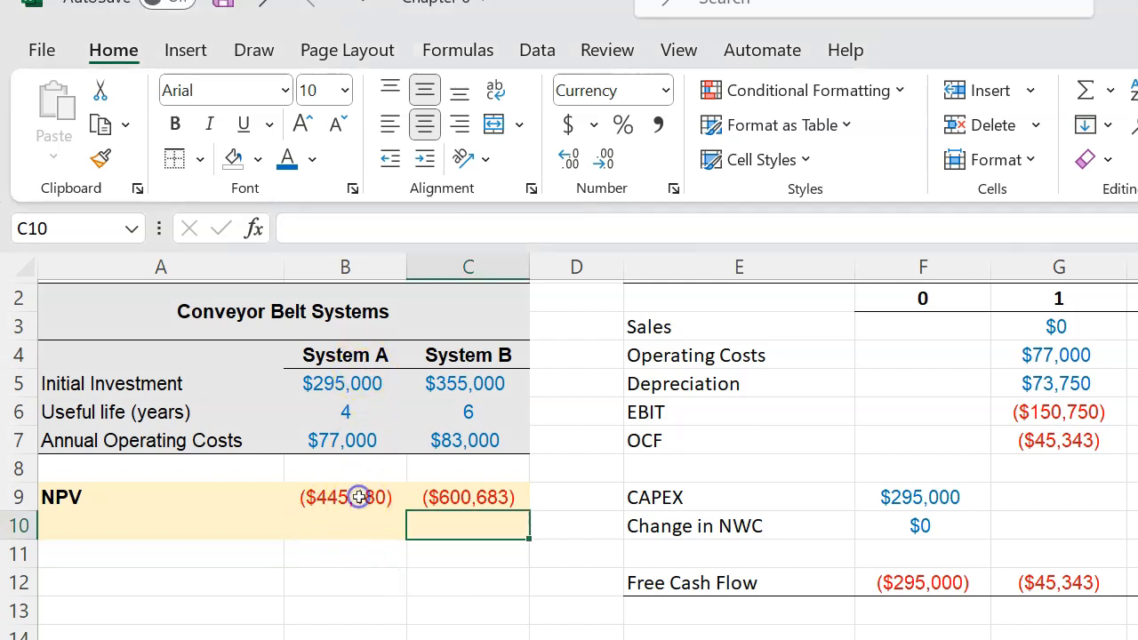
{"action": "left_click", "coordinate": [345, 498]}
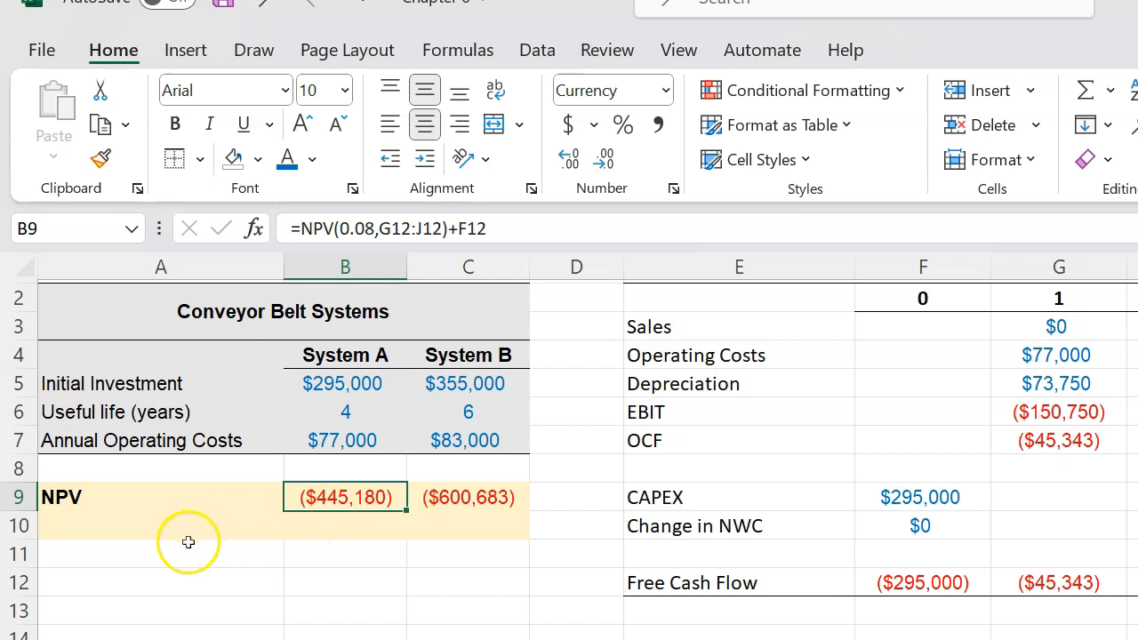
{"action": "mouse_move", "coordinate": [107, 530]}
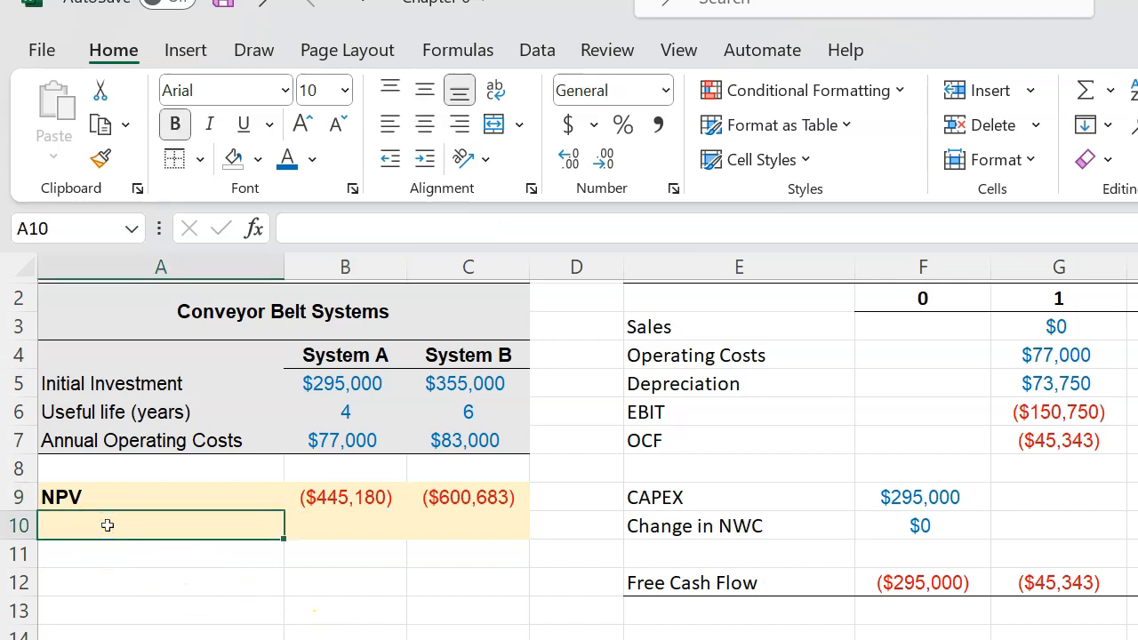
Label an EAC row below NPV and move to System A's EAC cell
{"action": "type", "text": "E"}
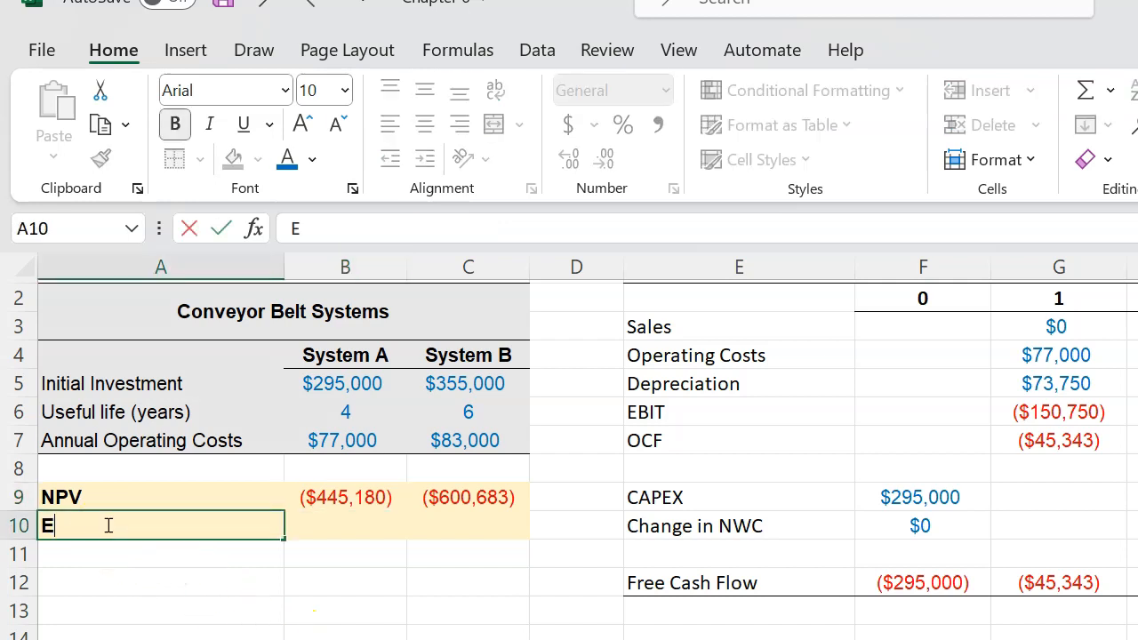
{"action": "type", "text": "AC"}
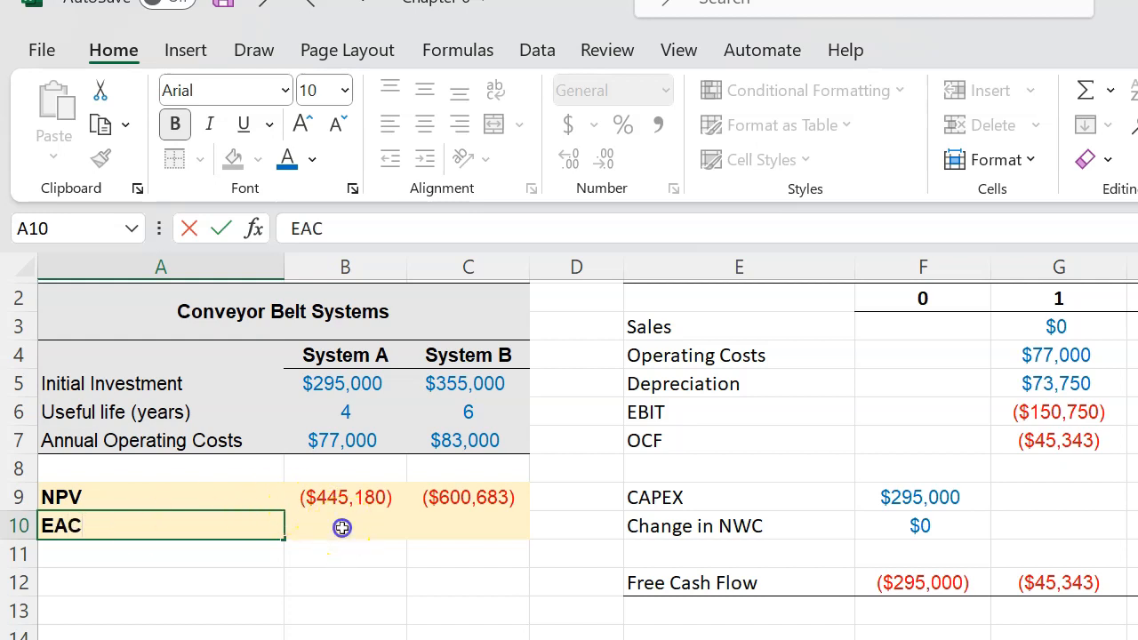
{"action": "left_click", "coordinate": [345, 527]}
{"action": "type", "text": "="}
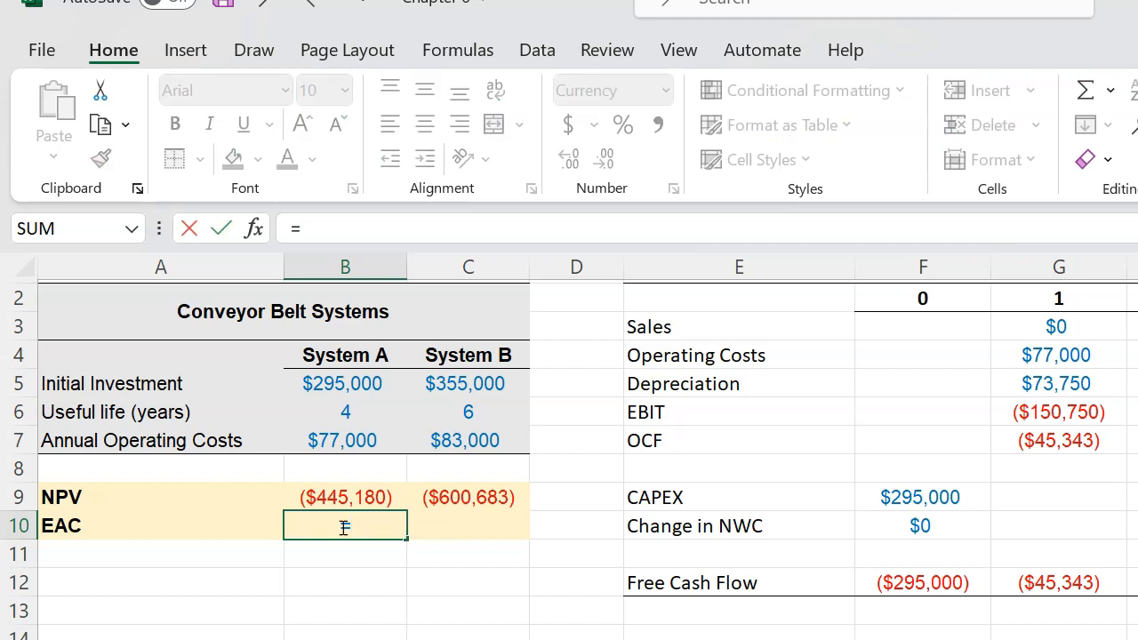
Compute System A's EAC as =PMT(0.08,B6,-B9), giving ($134,409)
{"action": "type", "text": "pmt"}
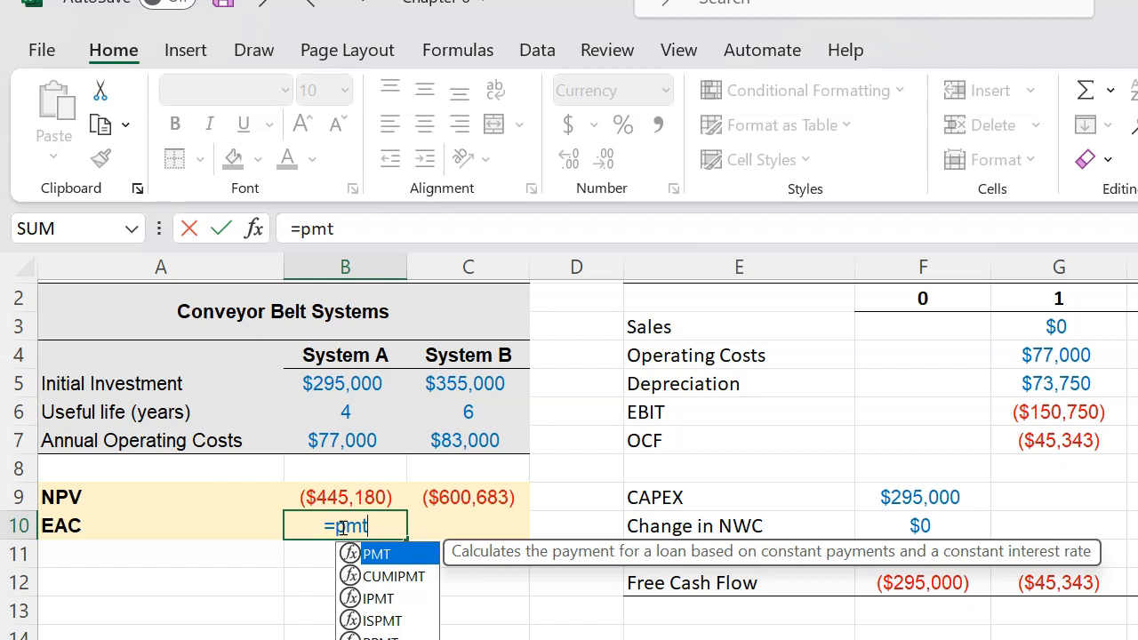
{"action": "type", "text": "("}
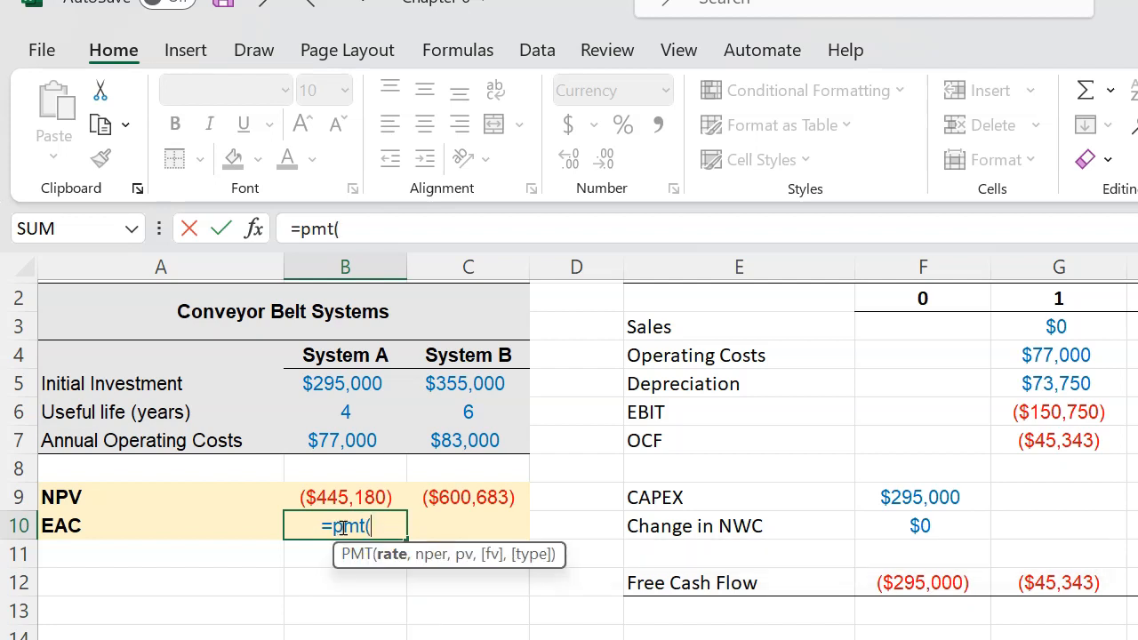
{"action": "type", "text": "0.0"}
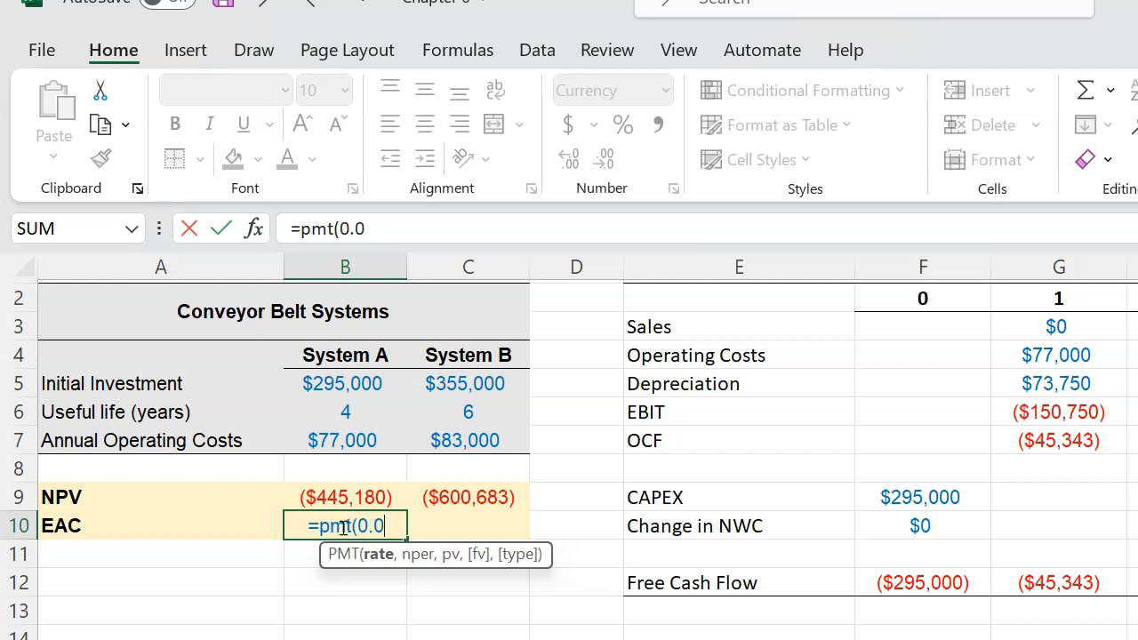
{"action": "type", "text": "8,"}
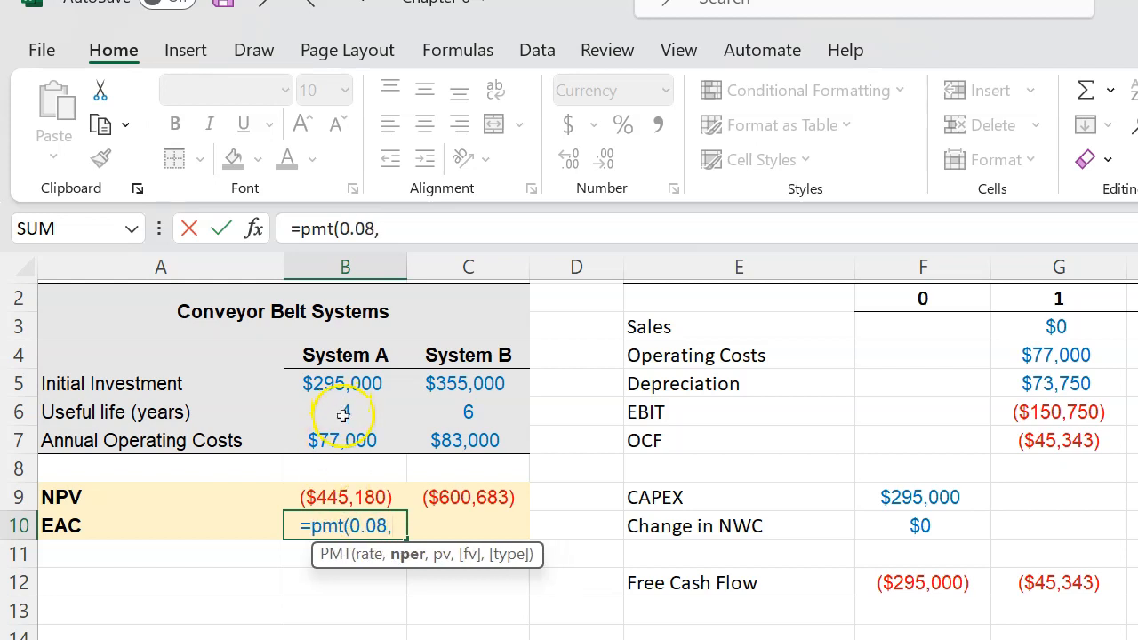
{"action": "left_click", "coordinate": [345, 412]}
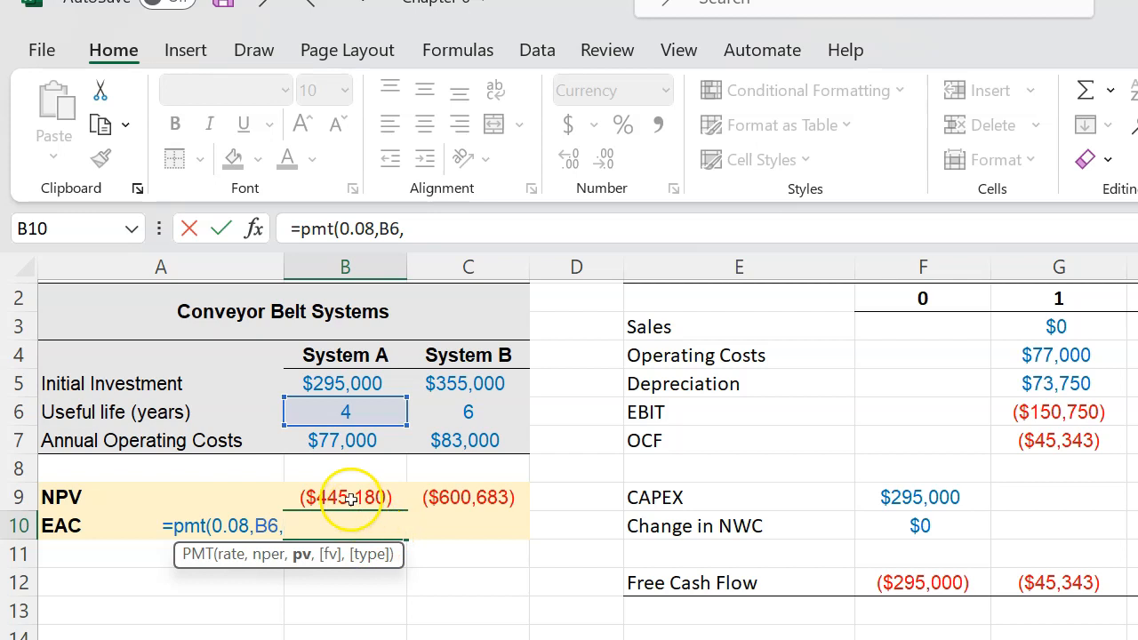
{"action": "left_click", "coordinate": [345, 498]}
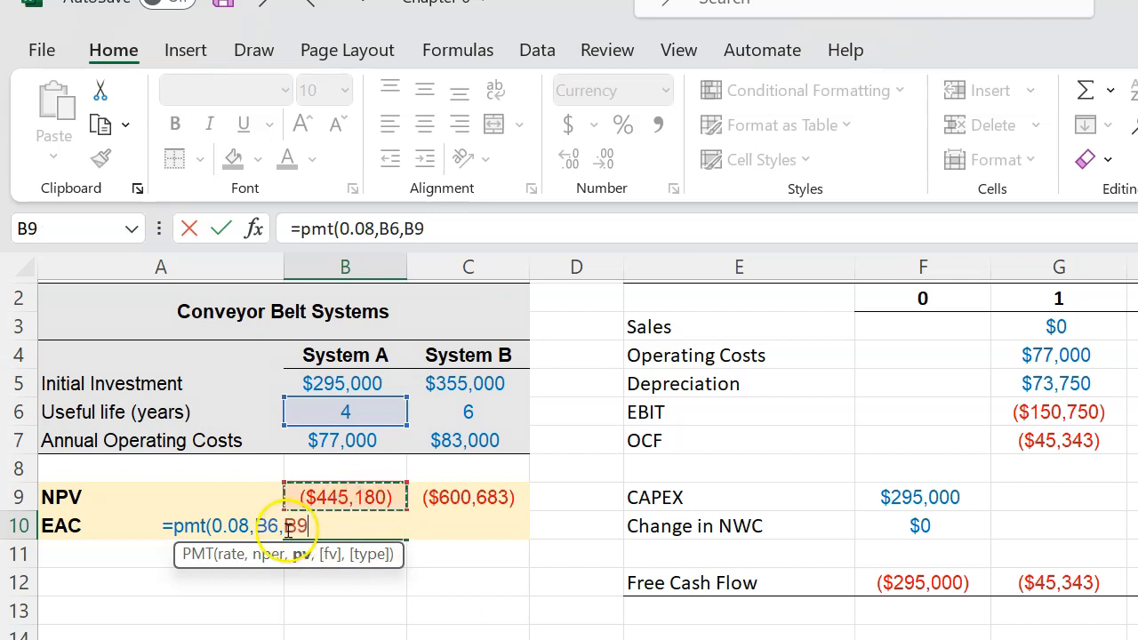
{"action": "type", "text": "-B9)"}
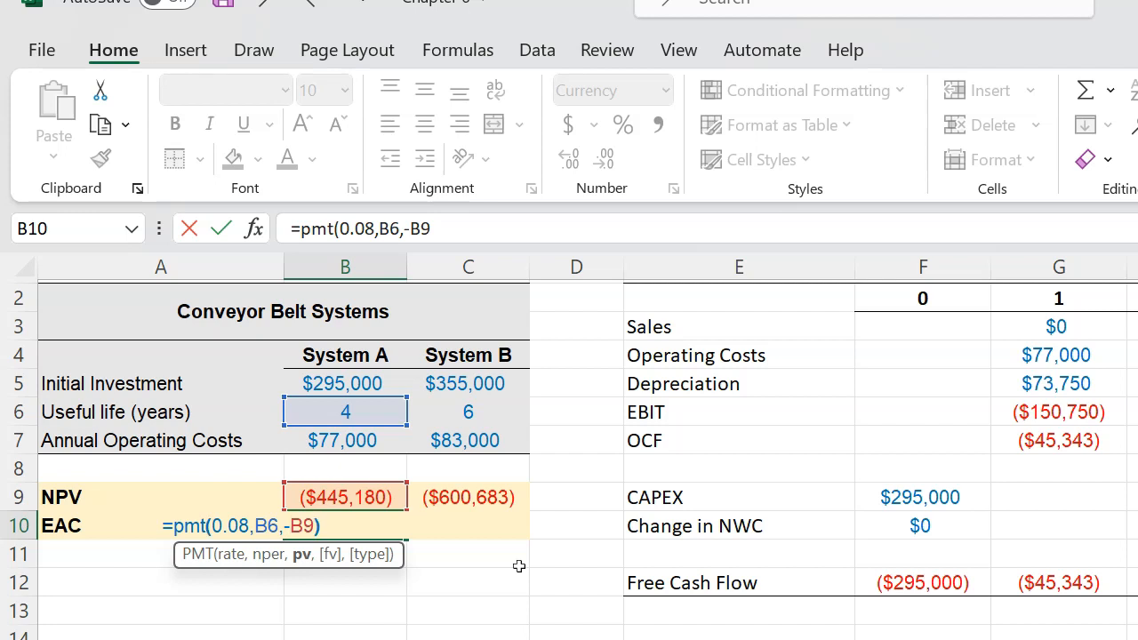
{"action": "key", "text": "Enter"}
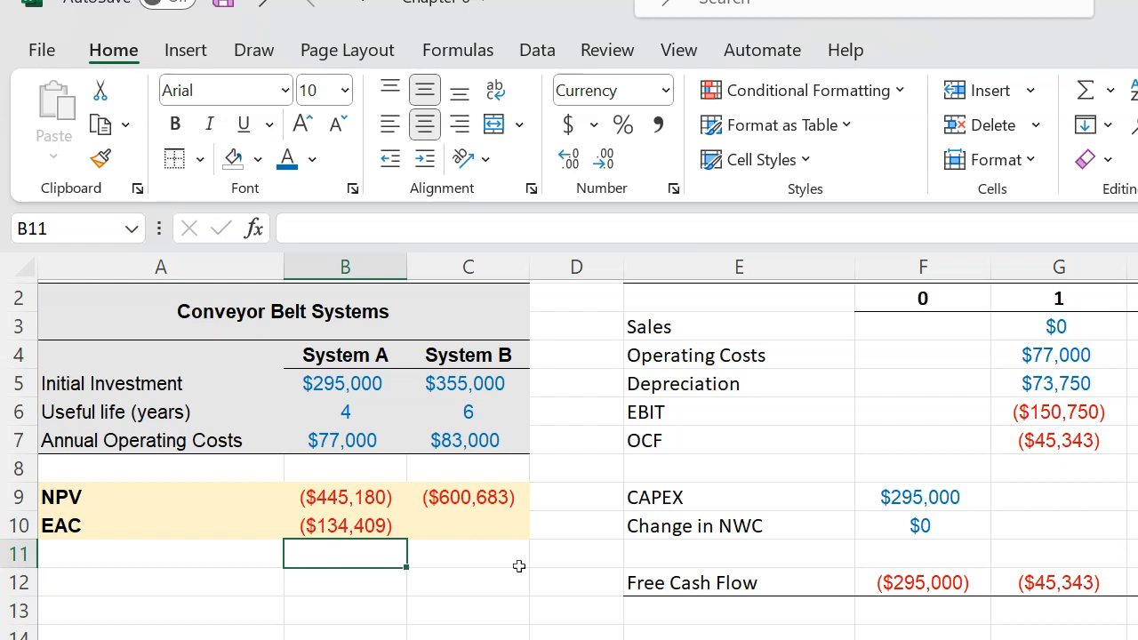
Enter =PMT(0.08, useful life, -NPV) in C10 to get System B's EAC of ($129,937)
{"action": "left_click", "coordinate": [469, 527]}
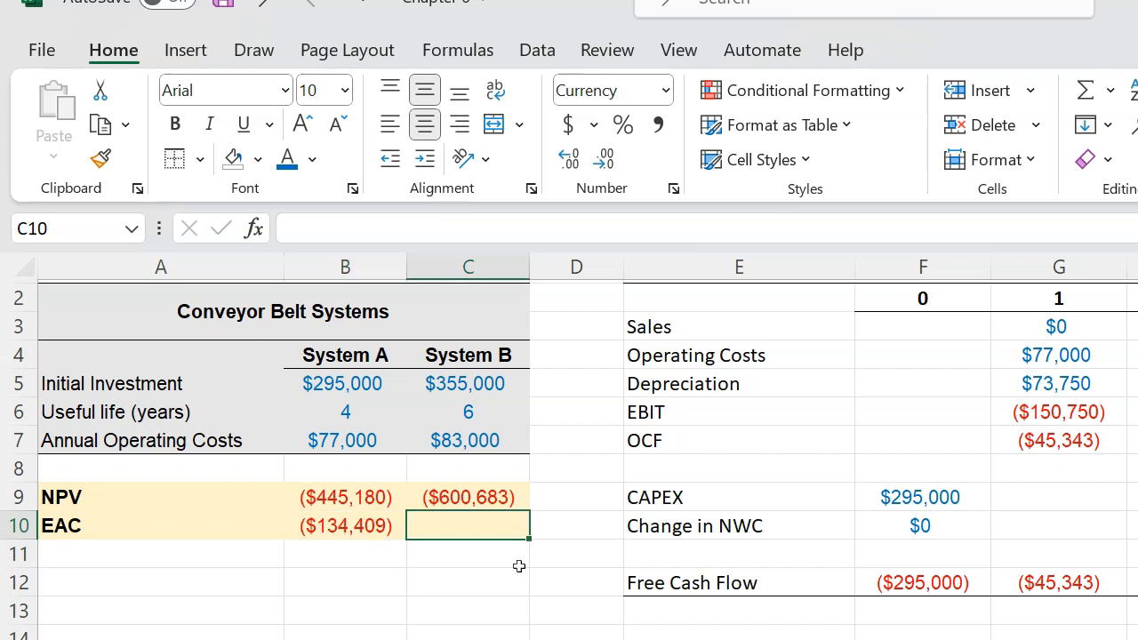
{"action": "type", "text": "="}
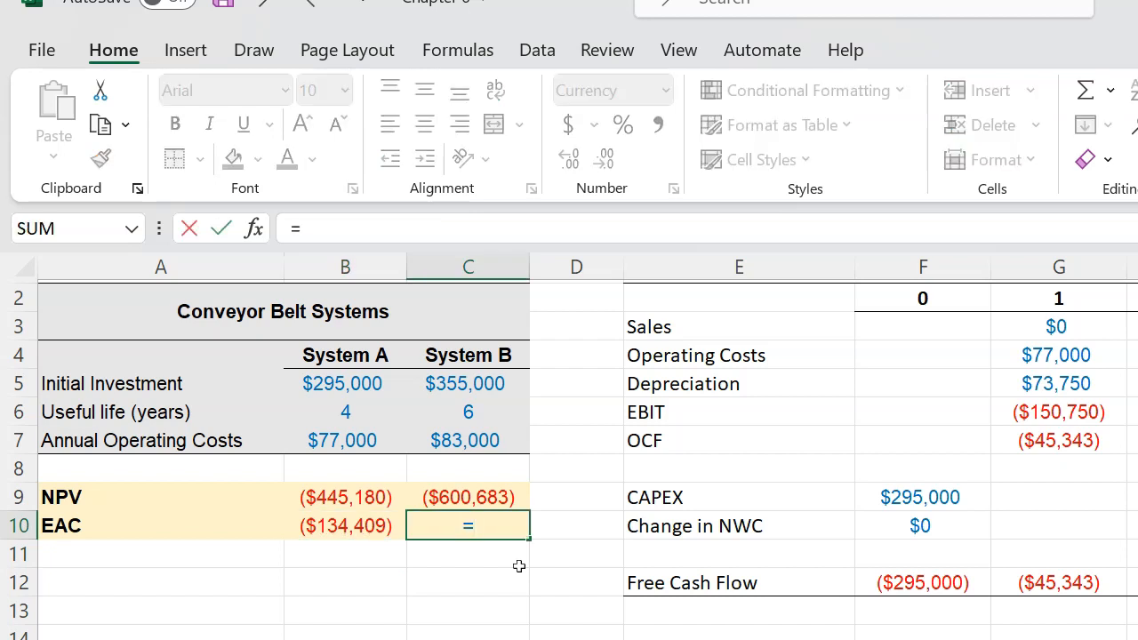
{"action": "type", "text": "pmt("}
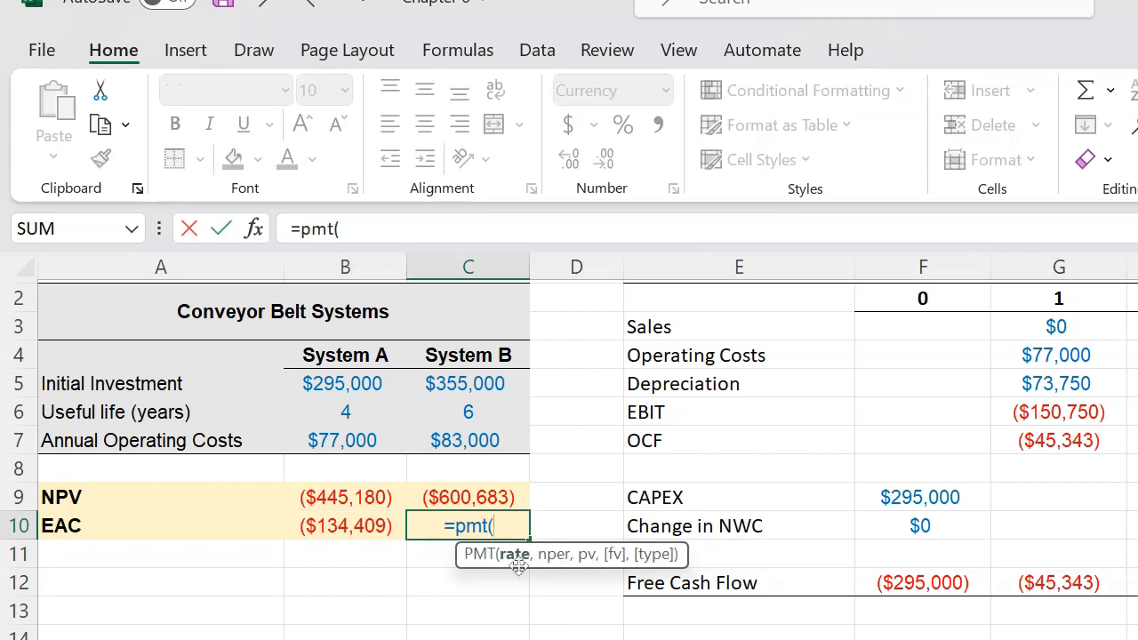
{"action": "type", "text": "0"}
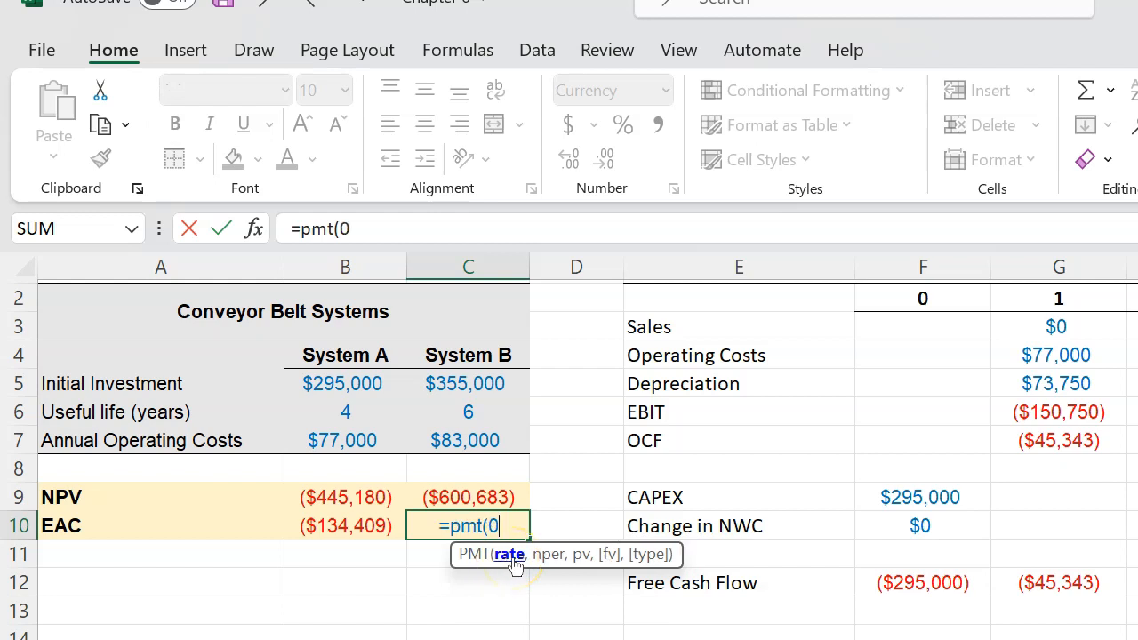
{"action": "type", "text": ".08,"}
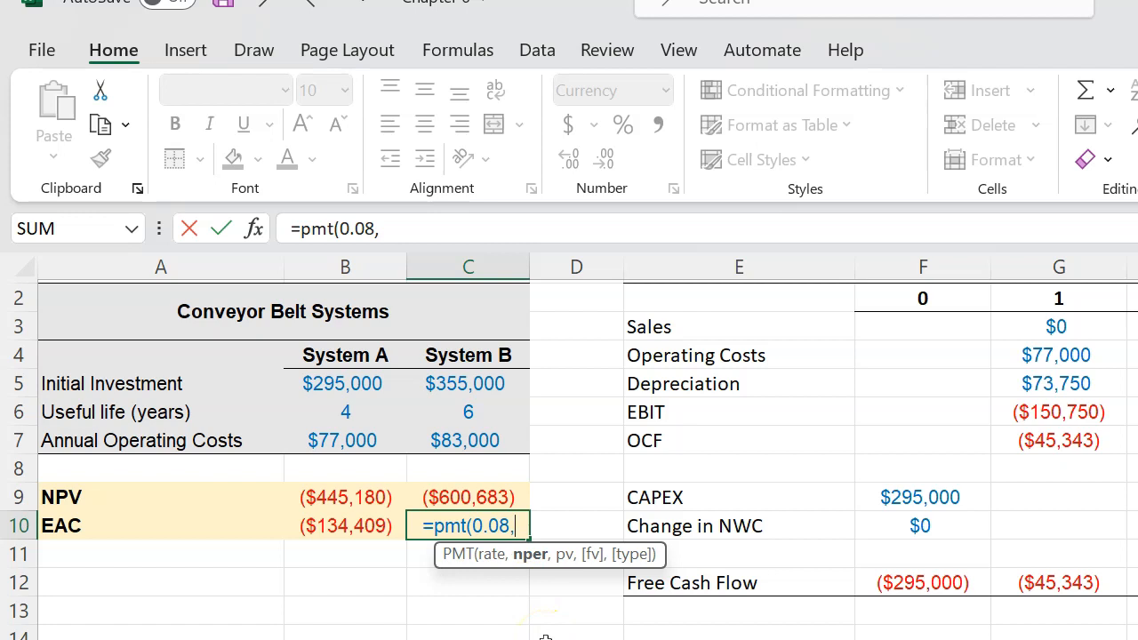
{"action": "left_click", "coordinate": [468, 413]}
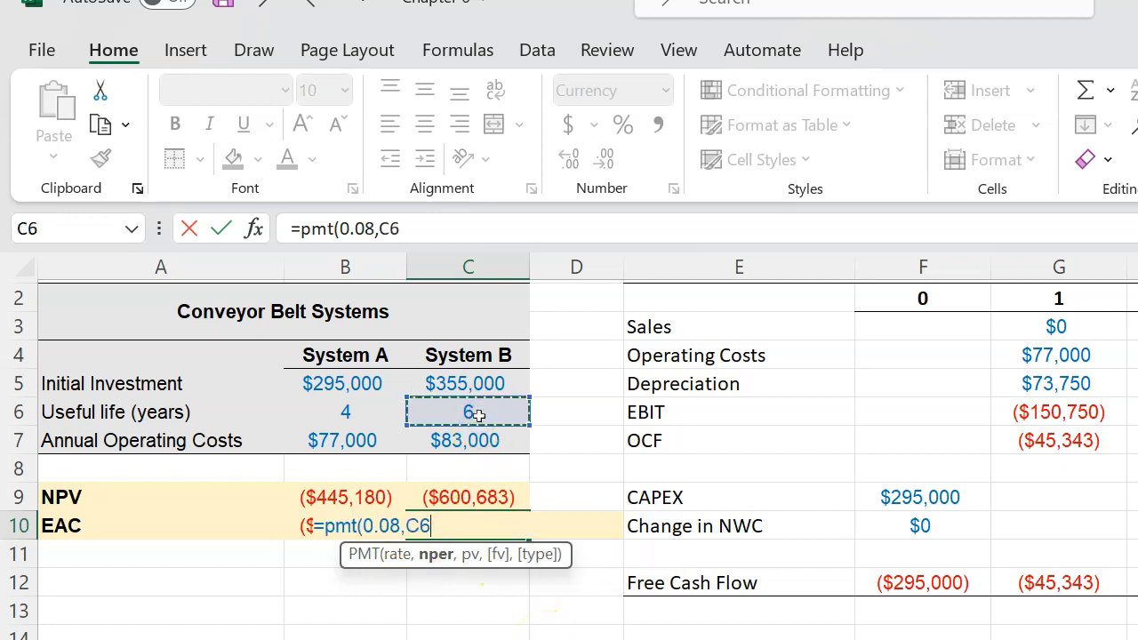
{"action": "type", "text": ",-"}
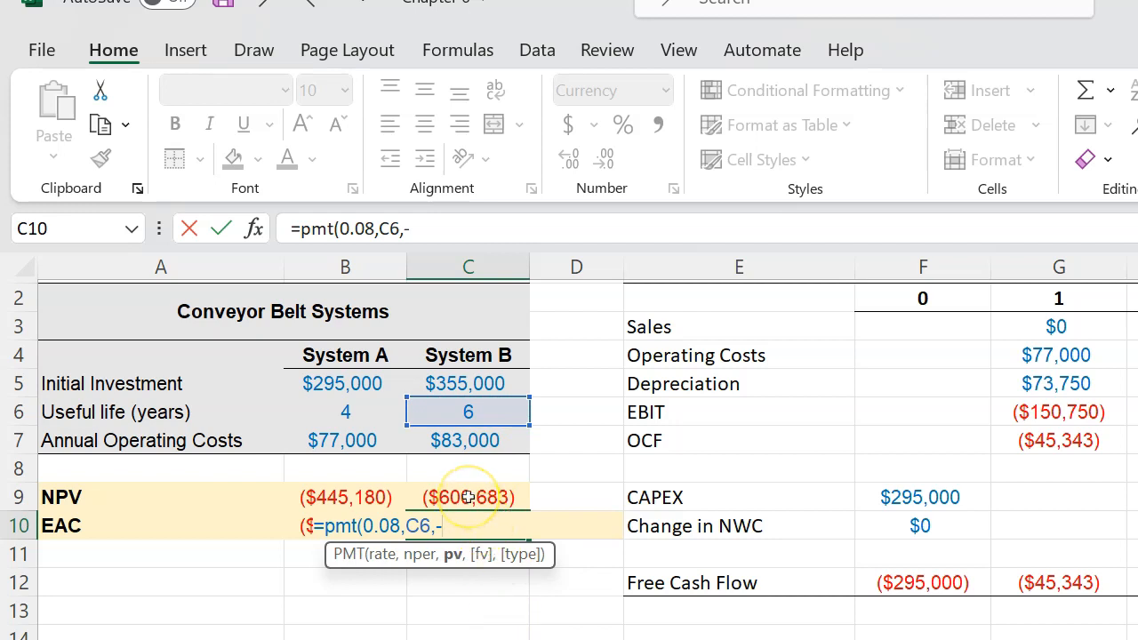
{"action": "left_click", "coordinate": [468, 498]}
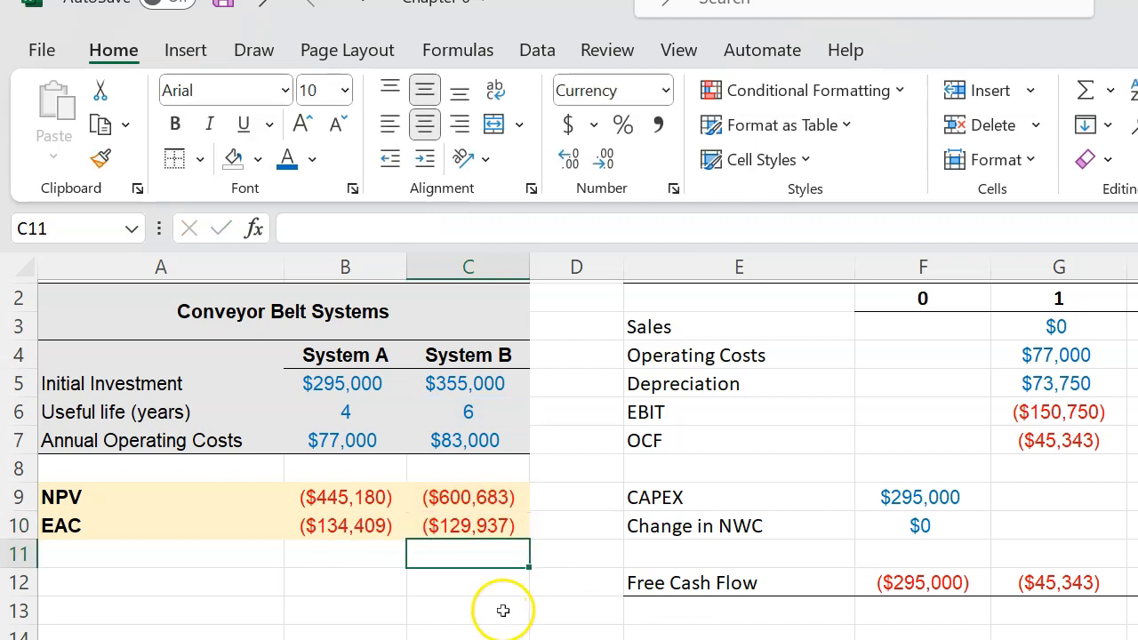
{"action": "mouse_move", "coordinate": [502, 587]}
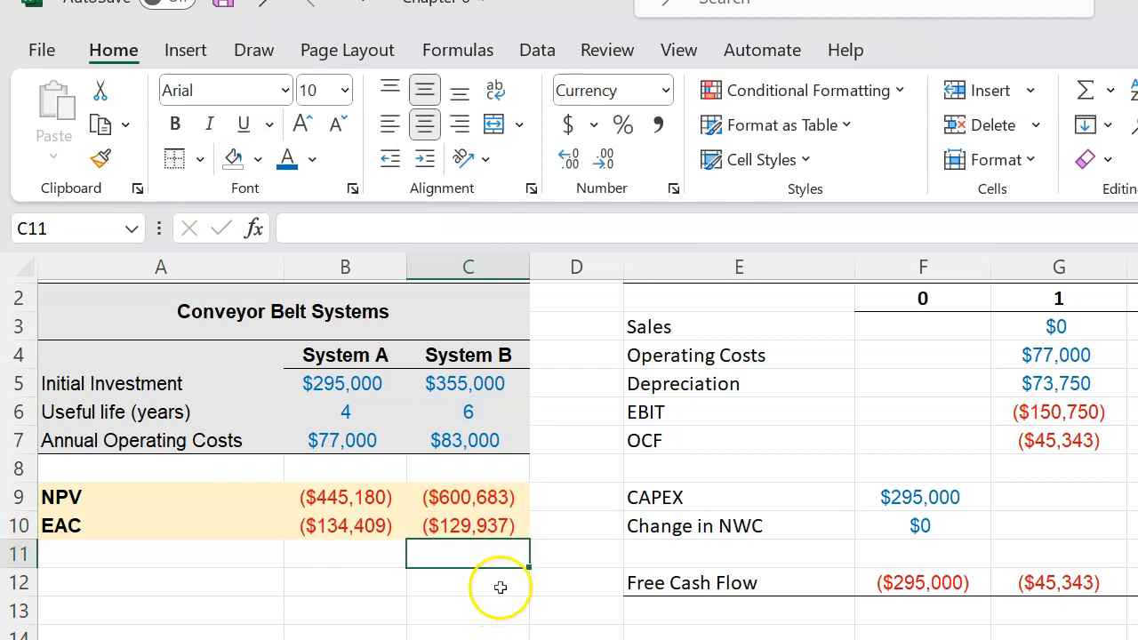
{"action": "mouse_move", "coordinate": [457, 619]}
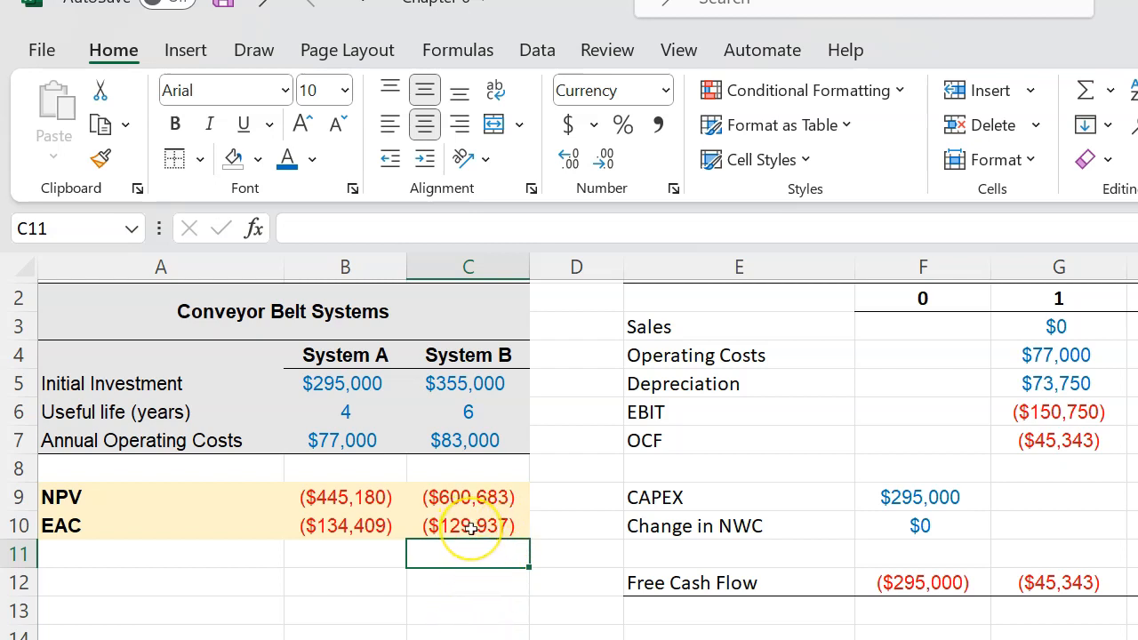
{"action": "mouse_move", "coordinate": [479, 587]}
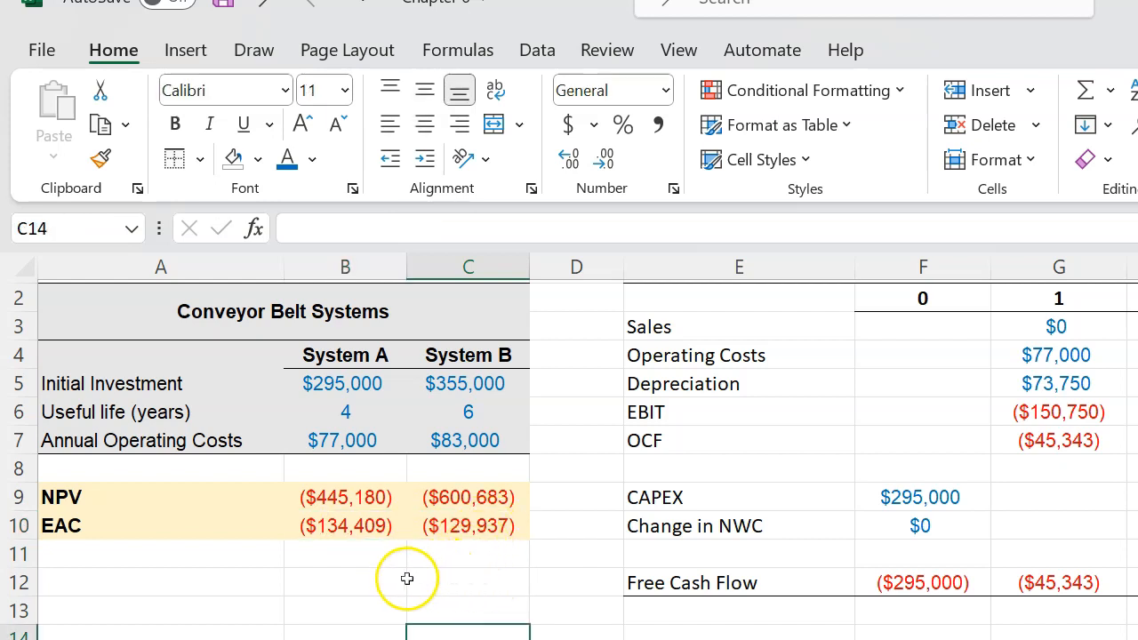
{"action": "mouse_move", "coordinate": [460, 534]}
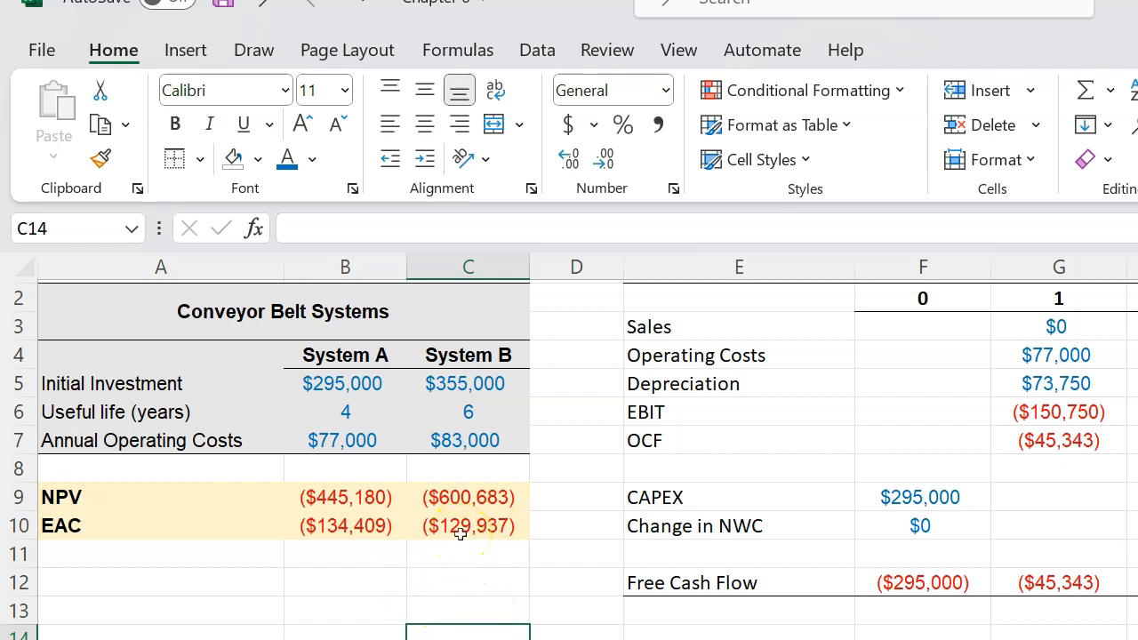